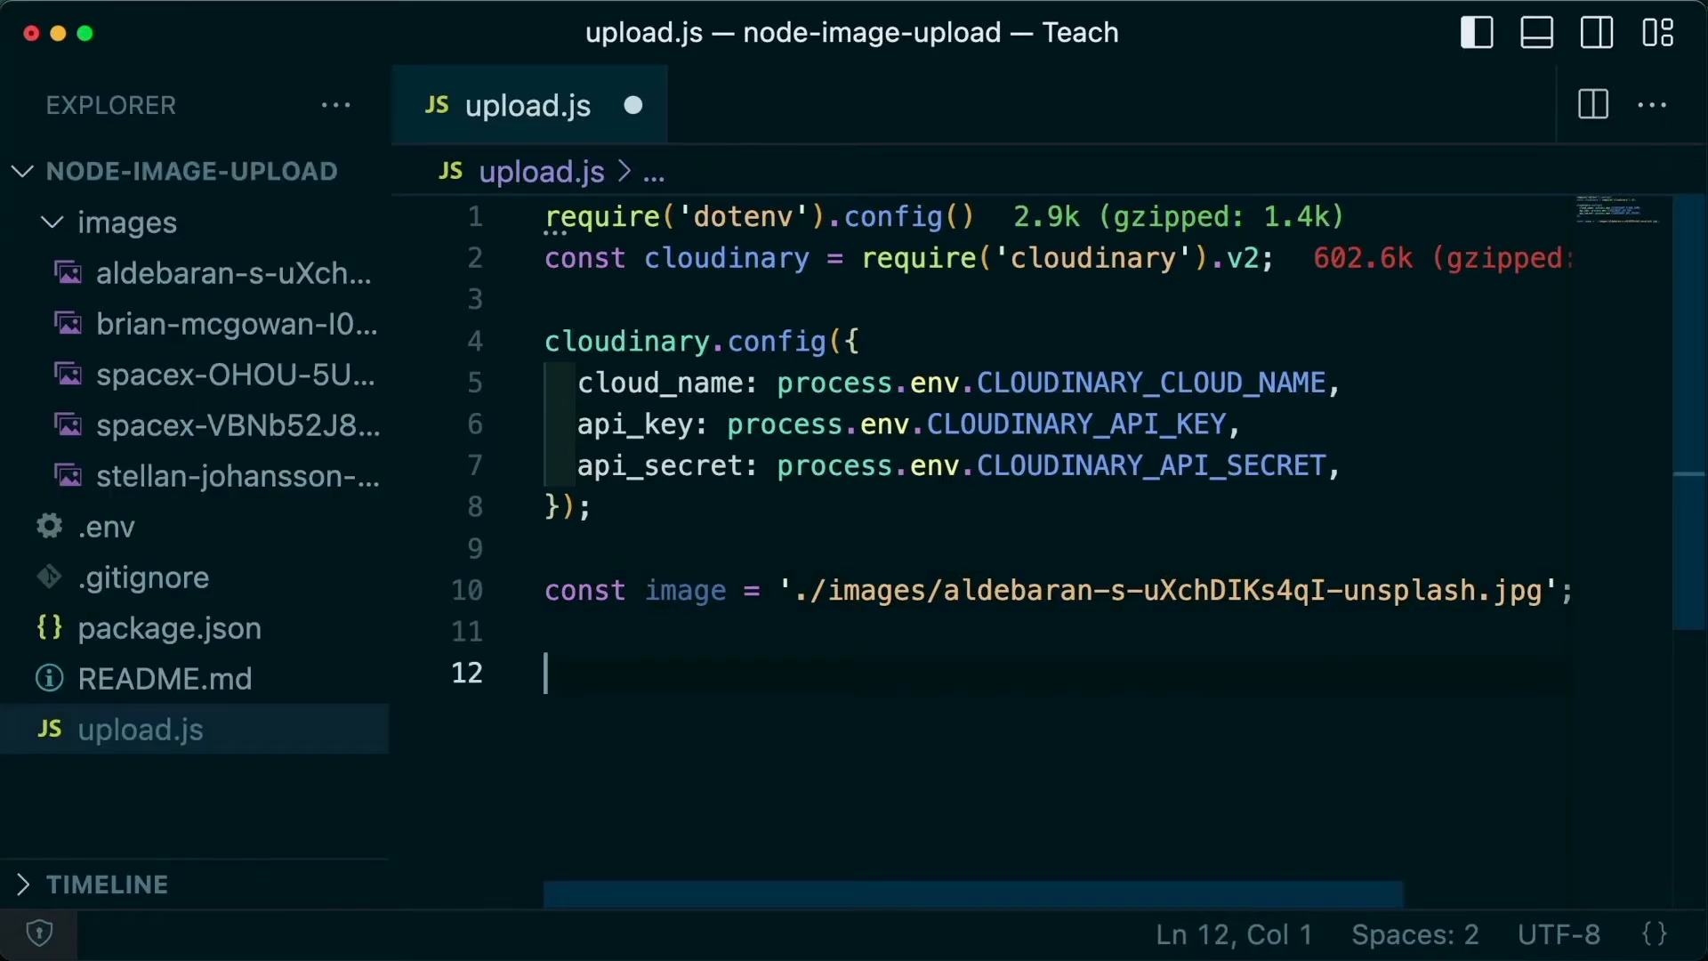
# Step: On line 12, call cloudinary.uploader.upload(image) and console.log the result in .then()
pyautogui.write('cloudinary.upl')
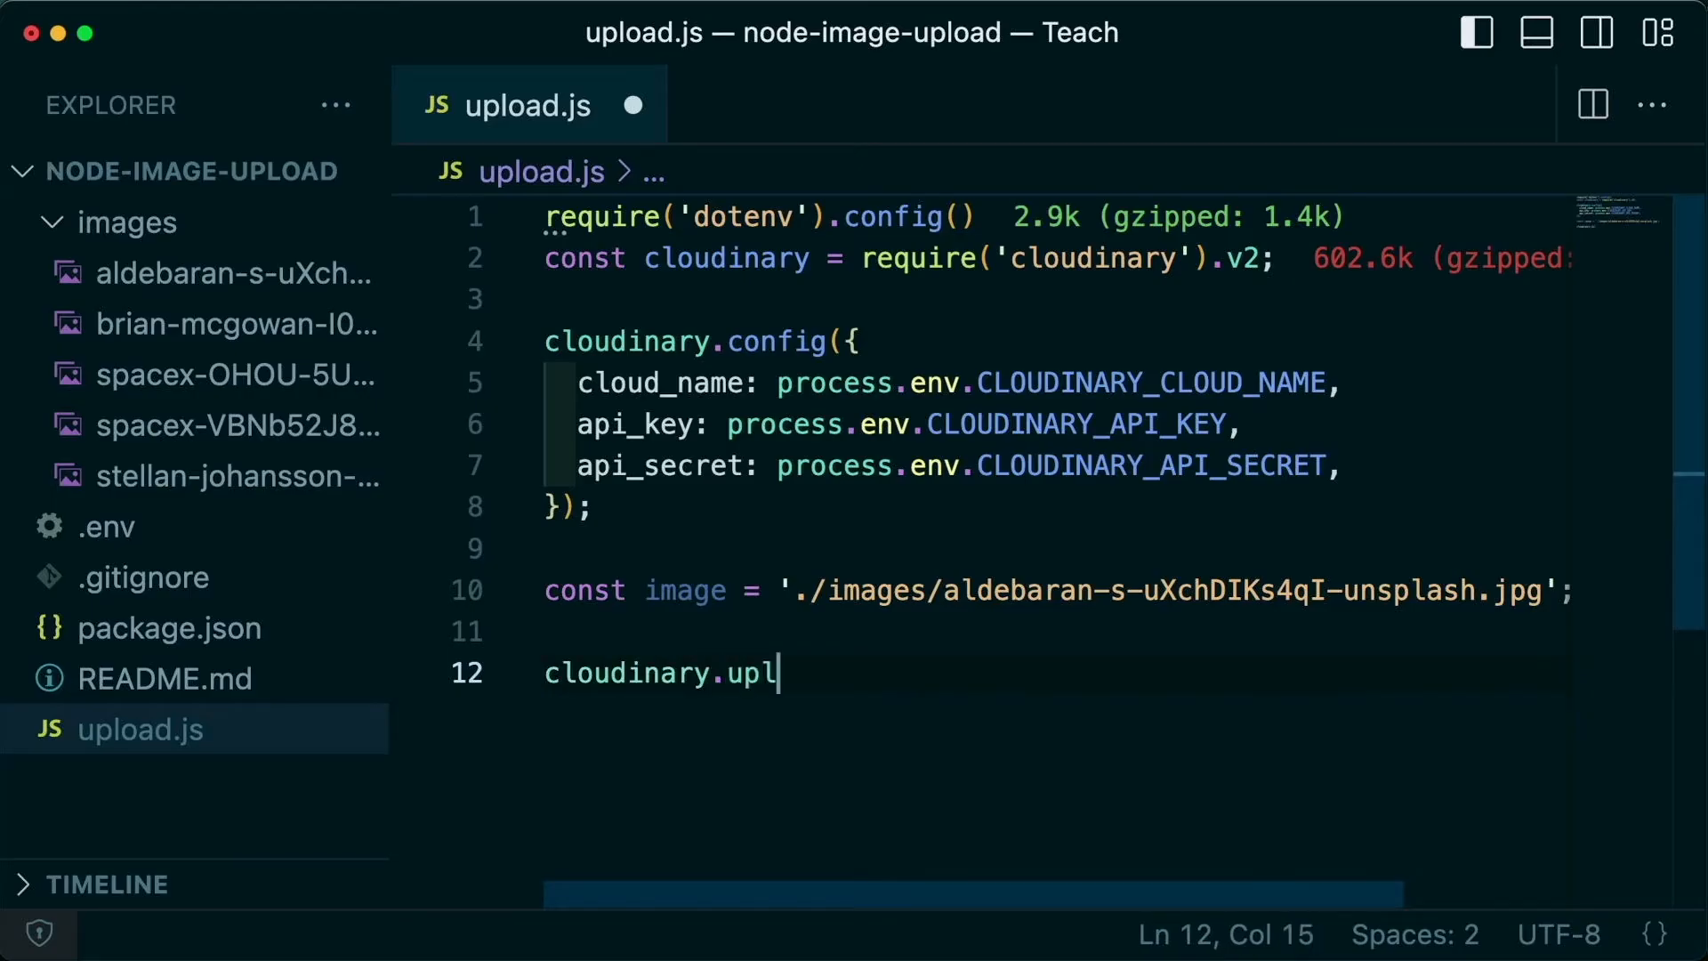
pyautogui.write('oader.upload()')
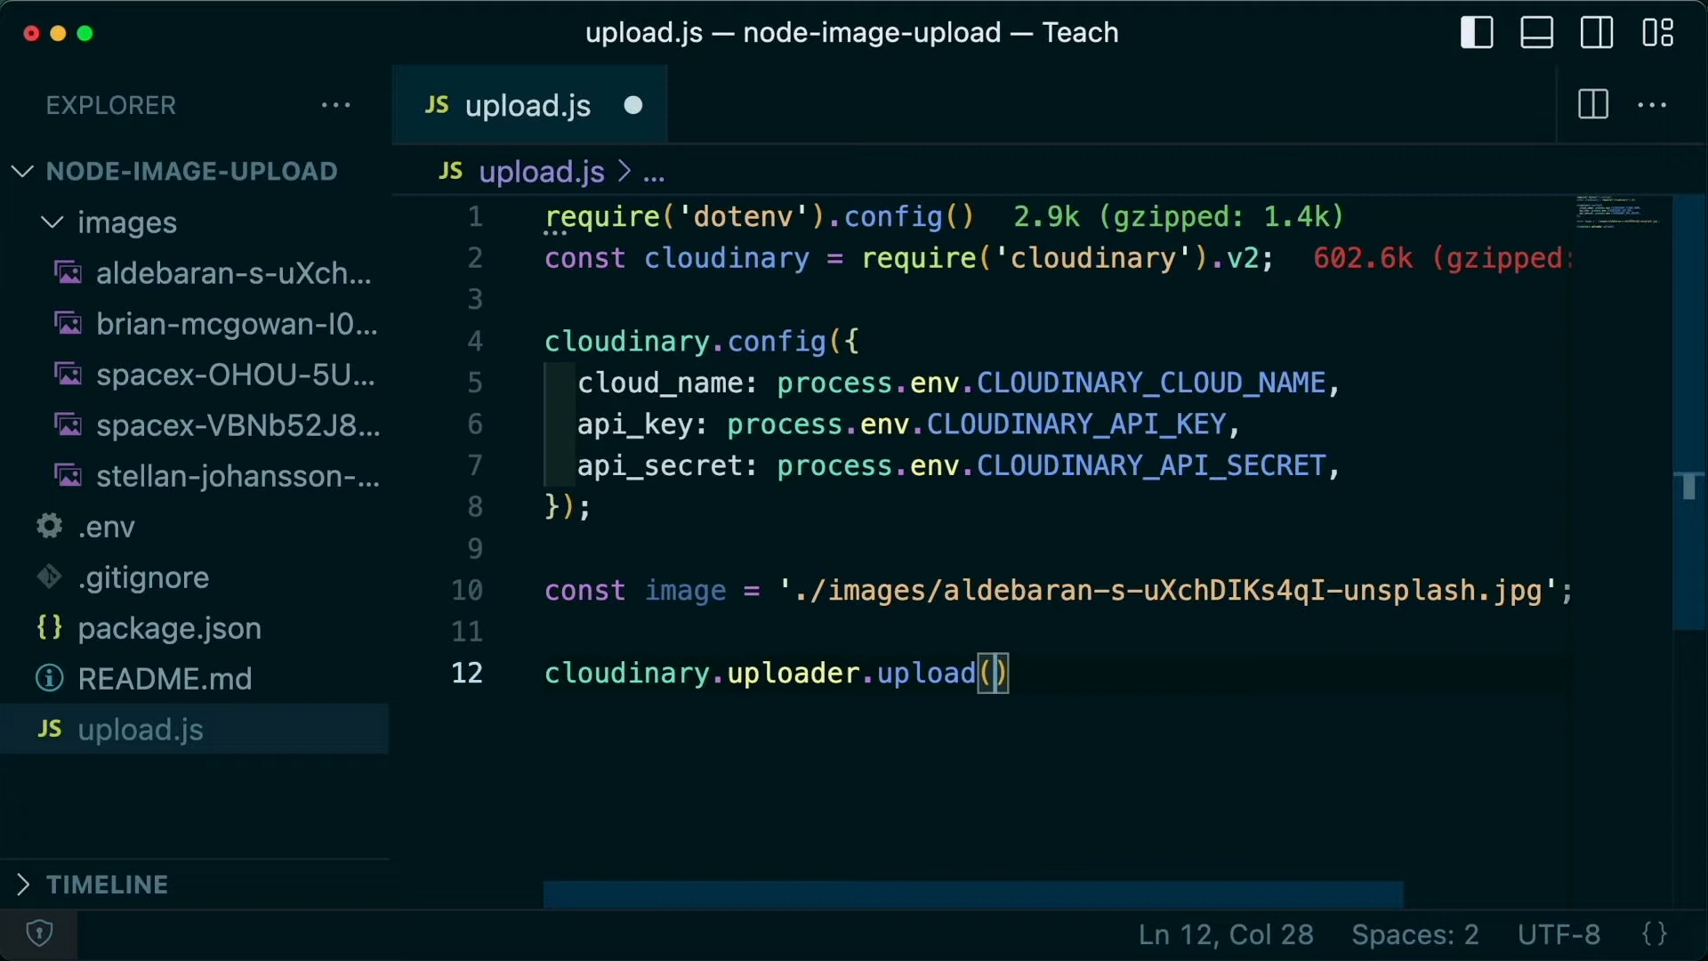
pyautogui.write('image')
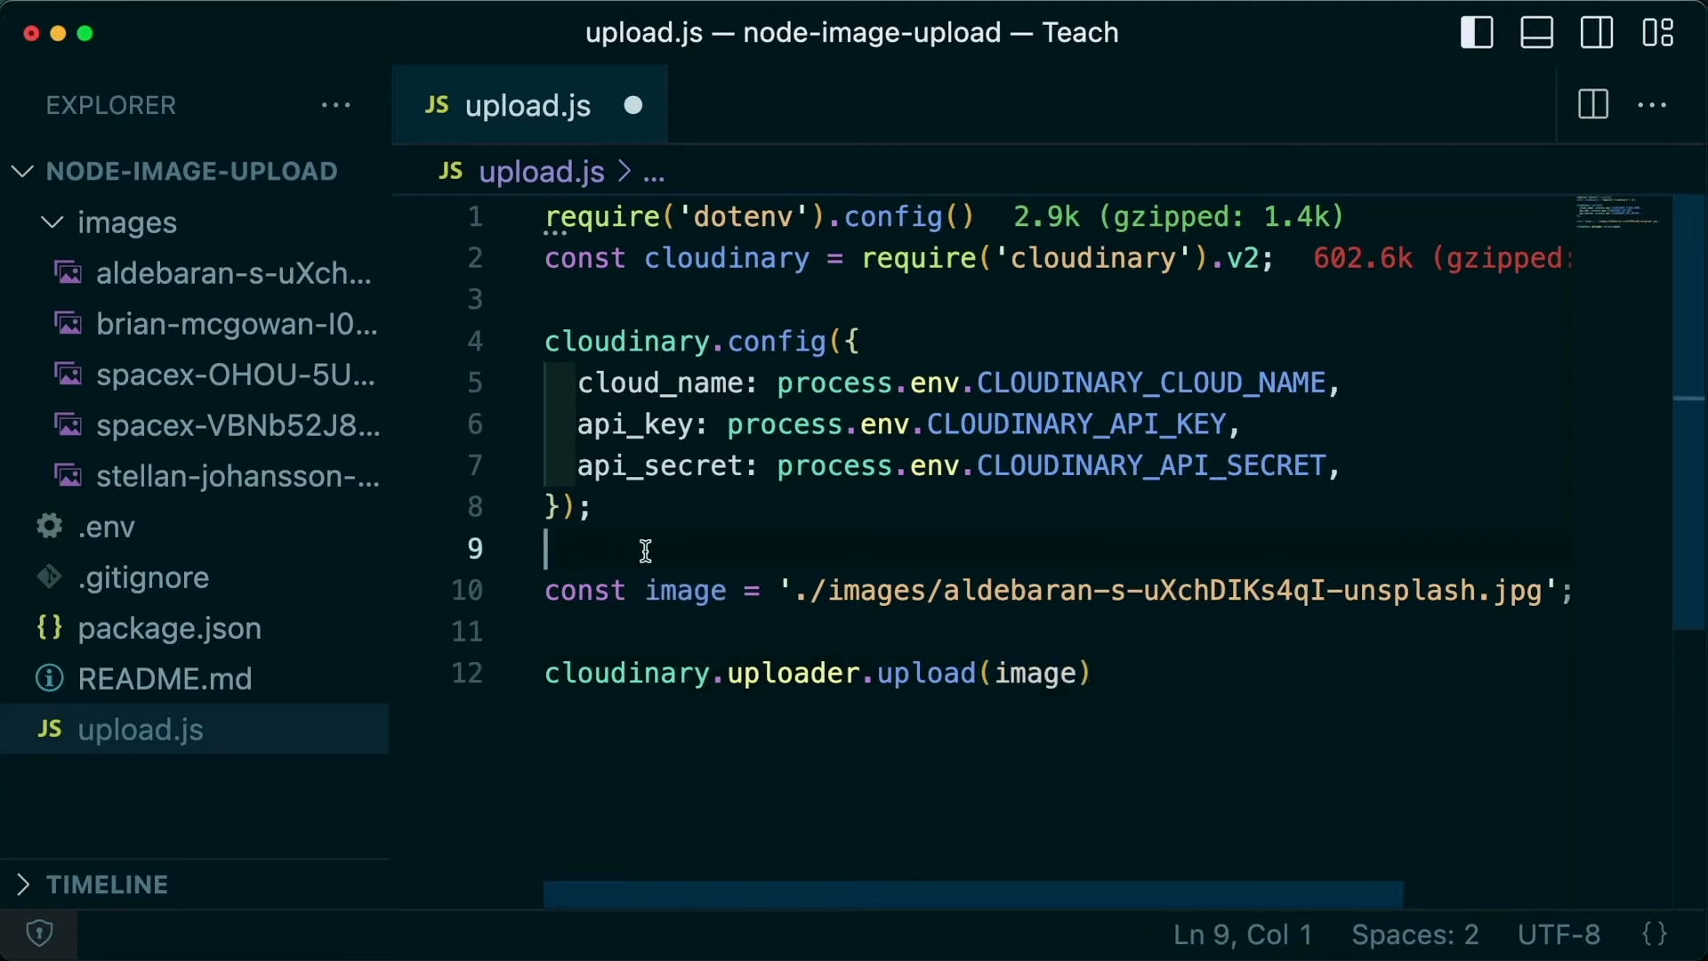
pyautogui.doubleClick(800, 591)
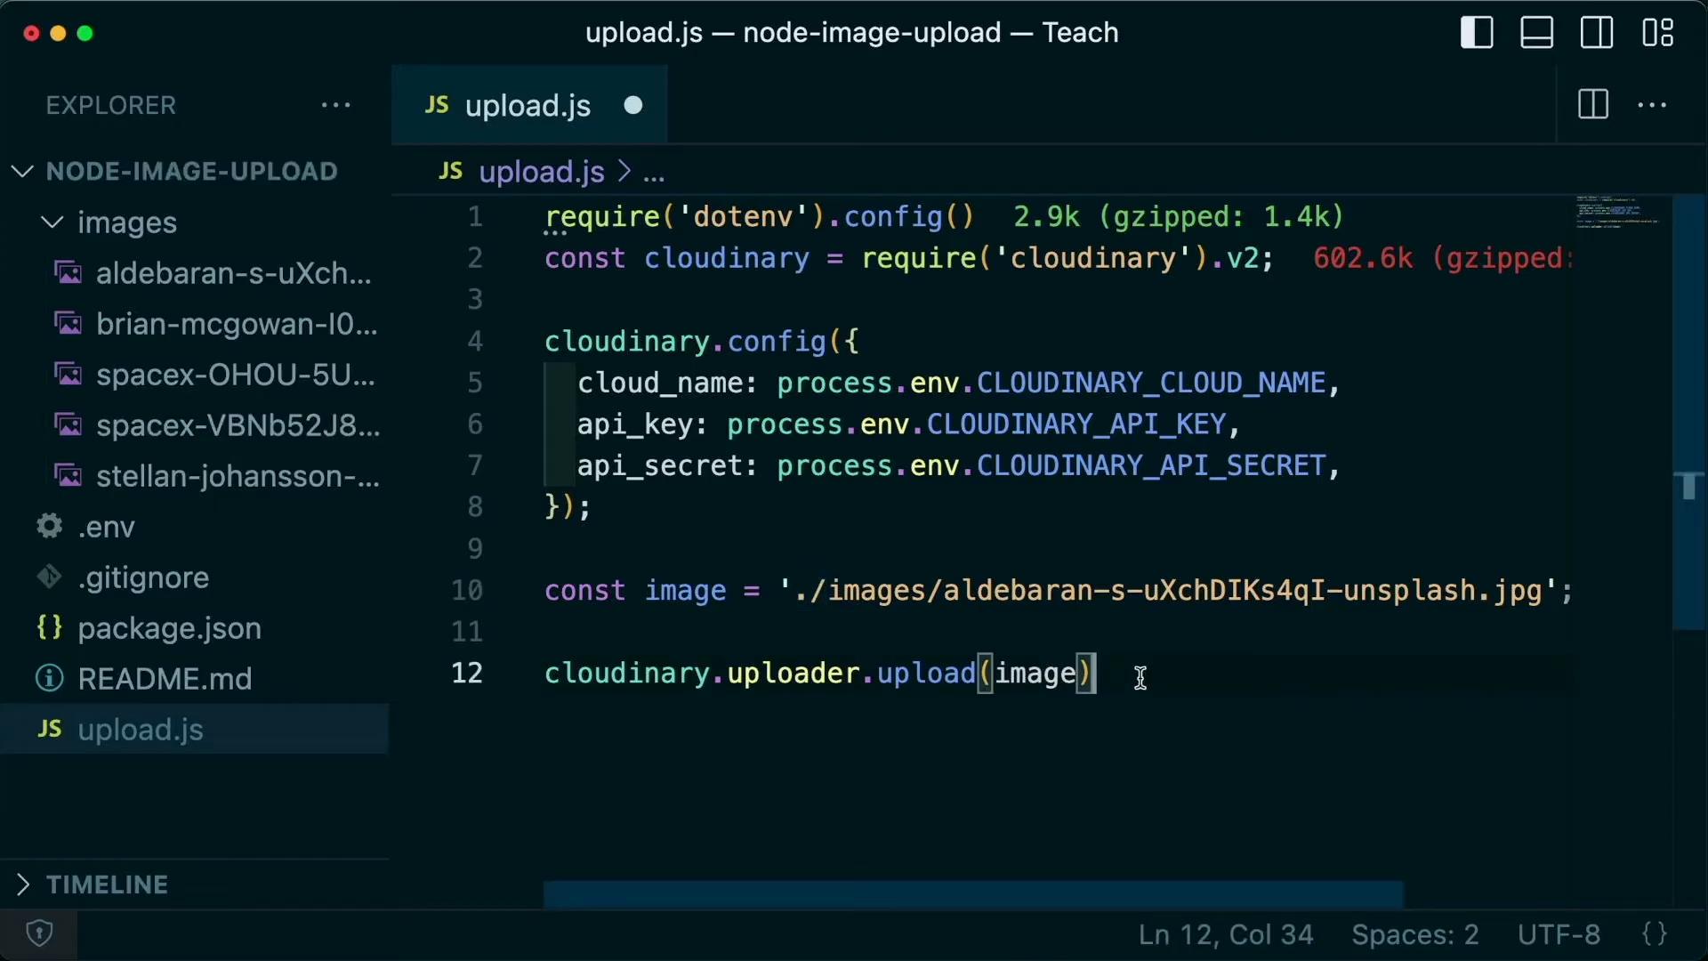
pyautogui.write('.then()')
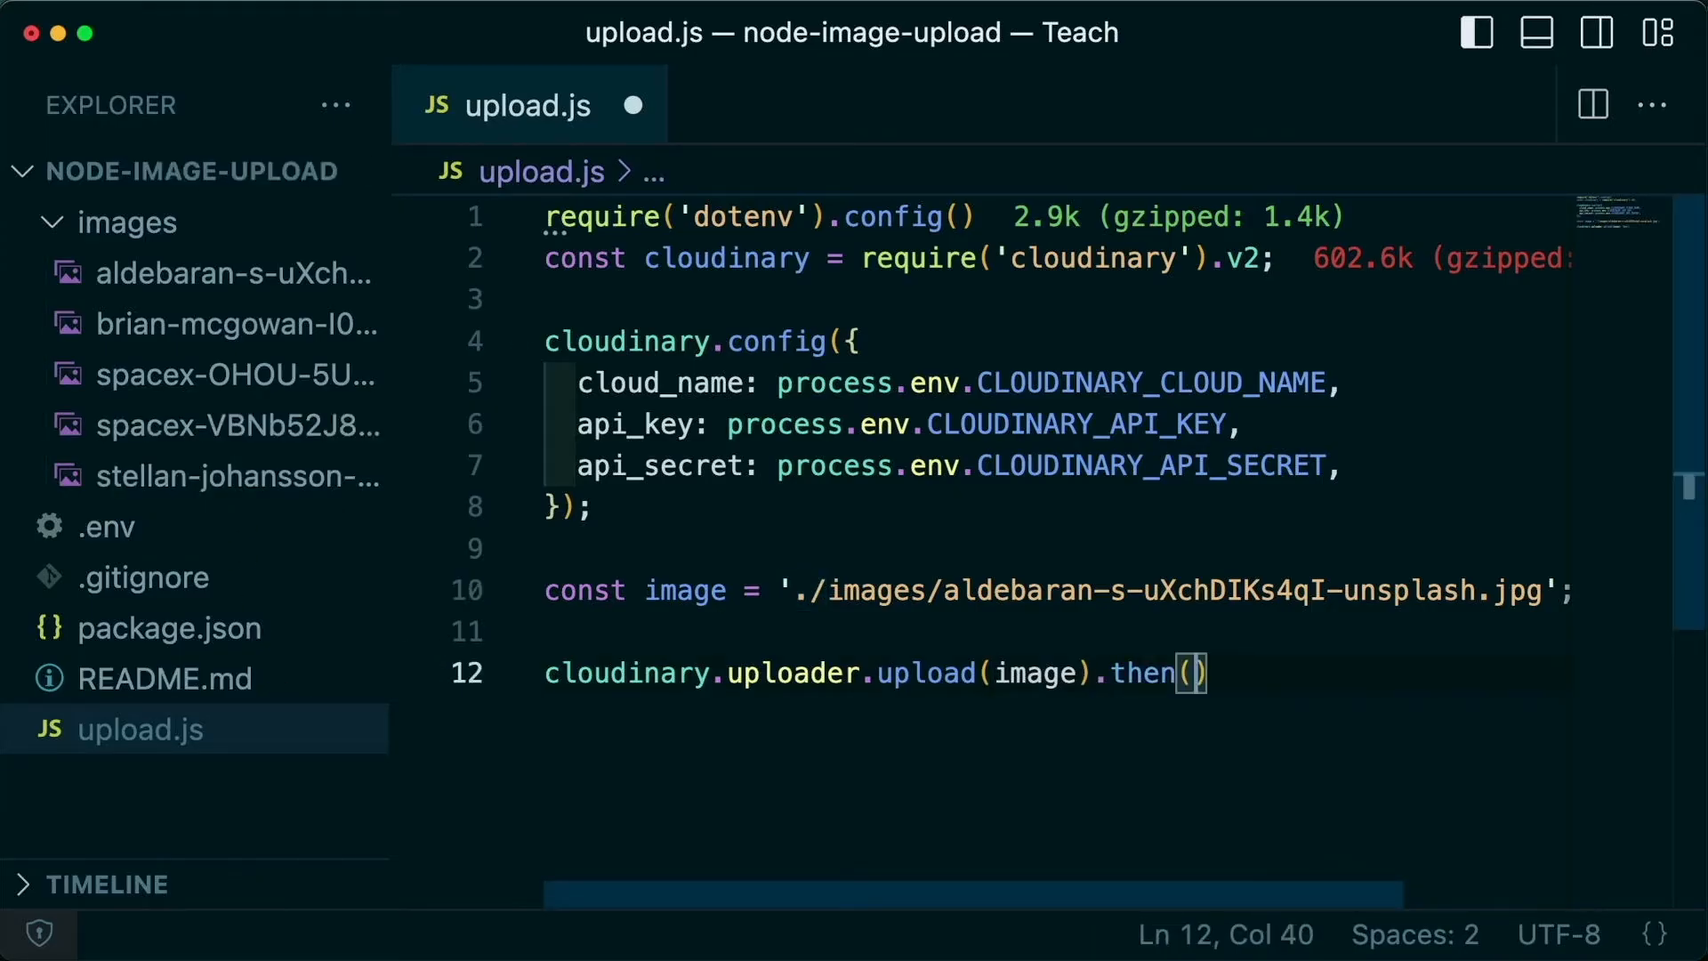
pyautogui.write('result =>')
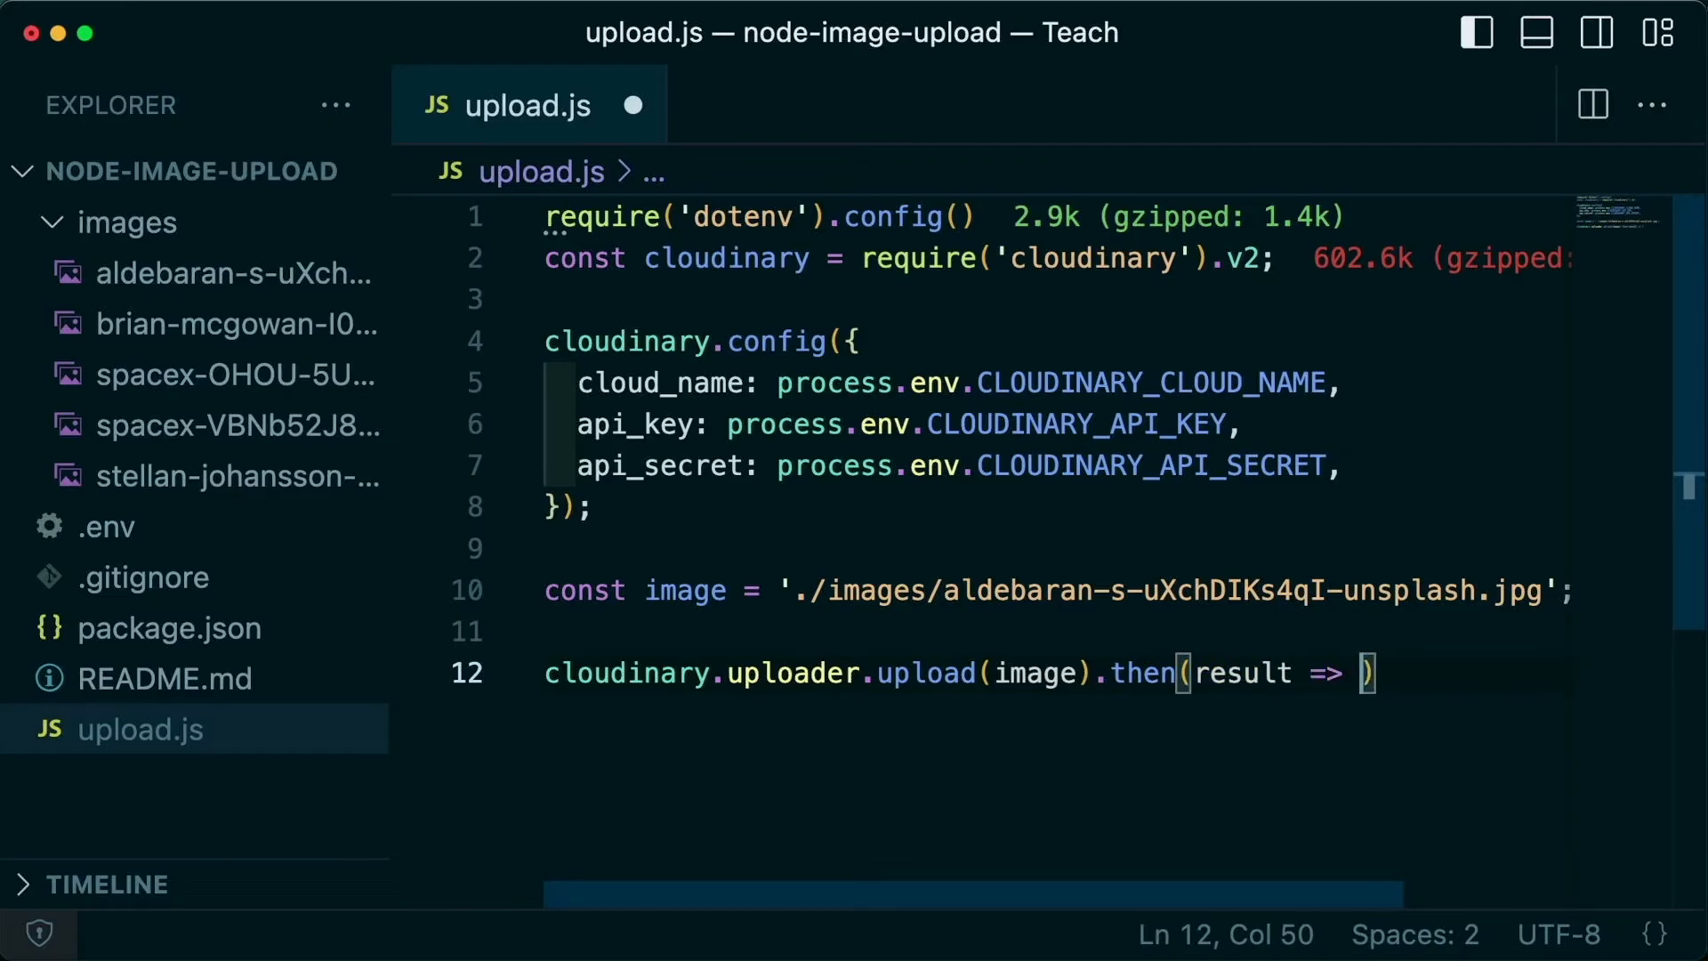
pyautogui.write('console.log(result);')
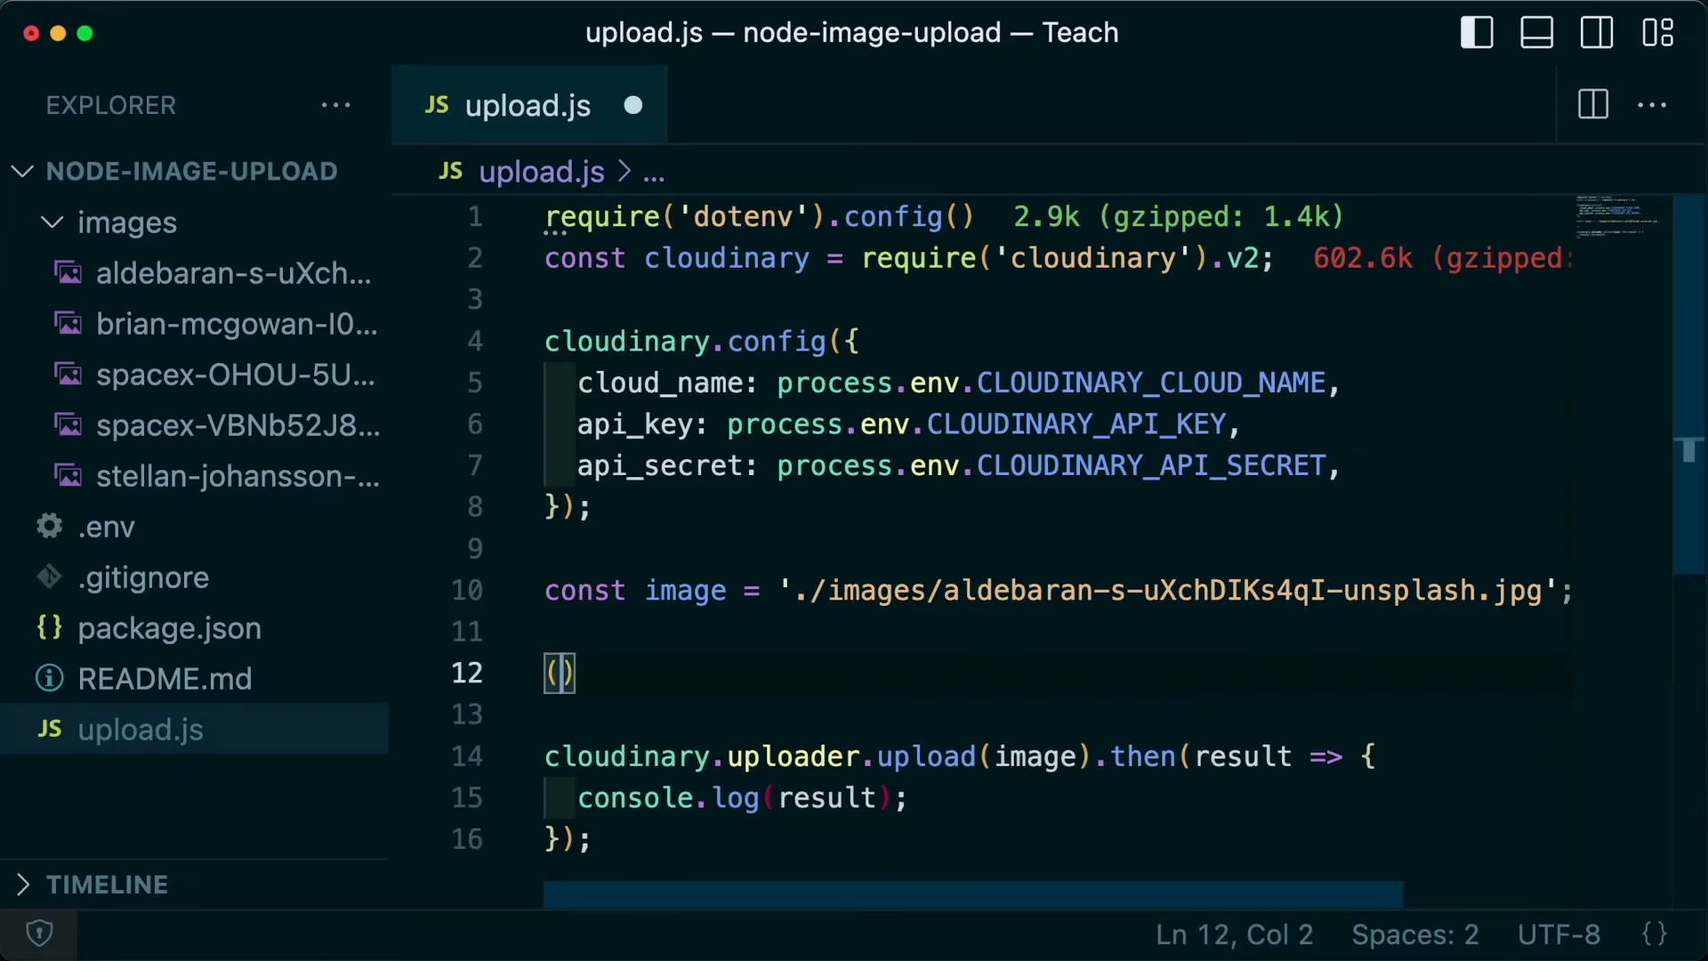
# Step: Wrap the code in an async run() function that awaits the upload into const result and logs it
pyautogui.write('async f')
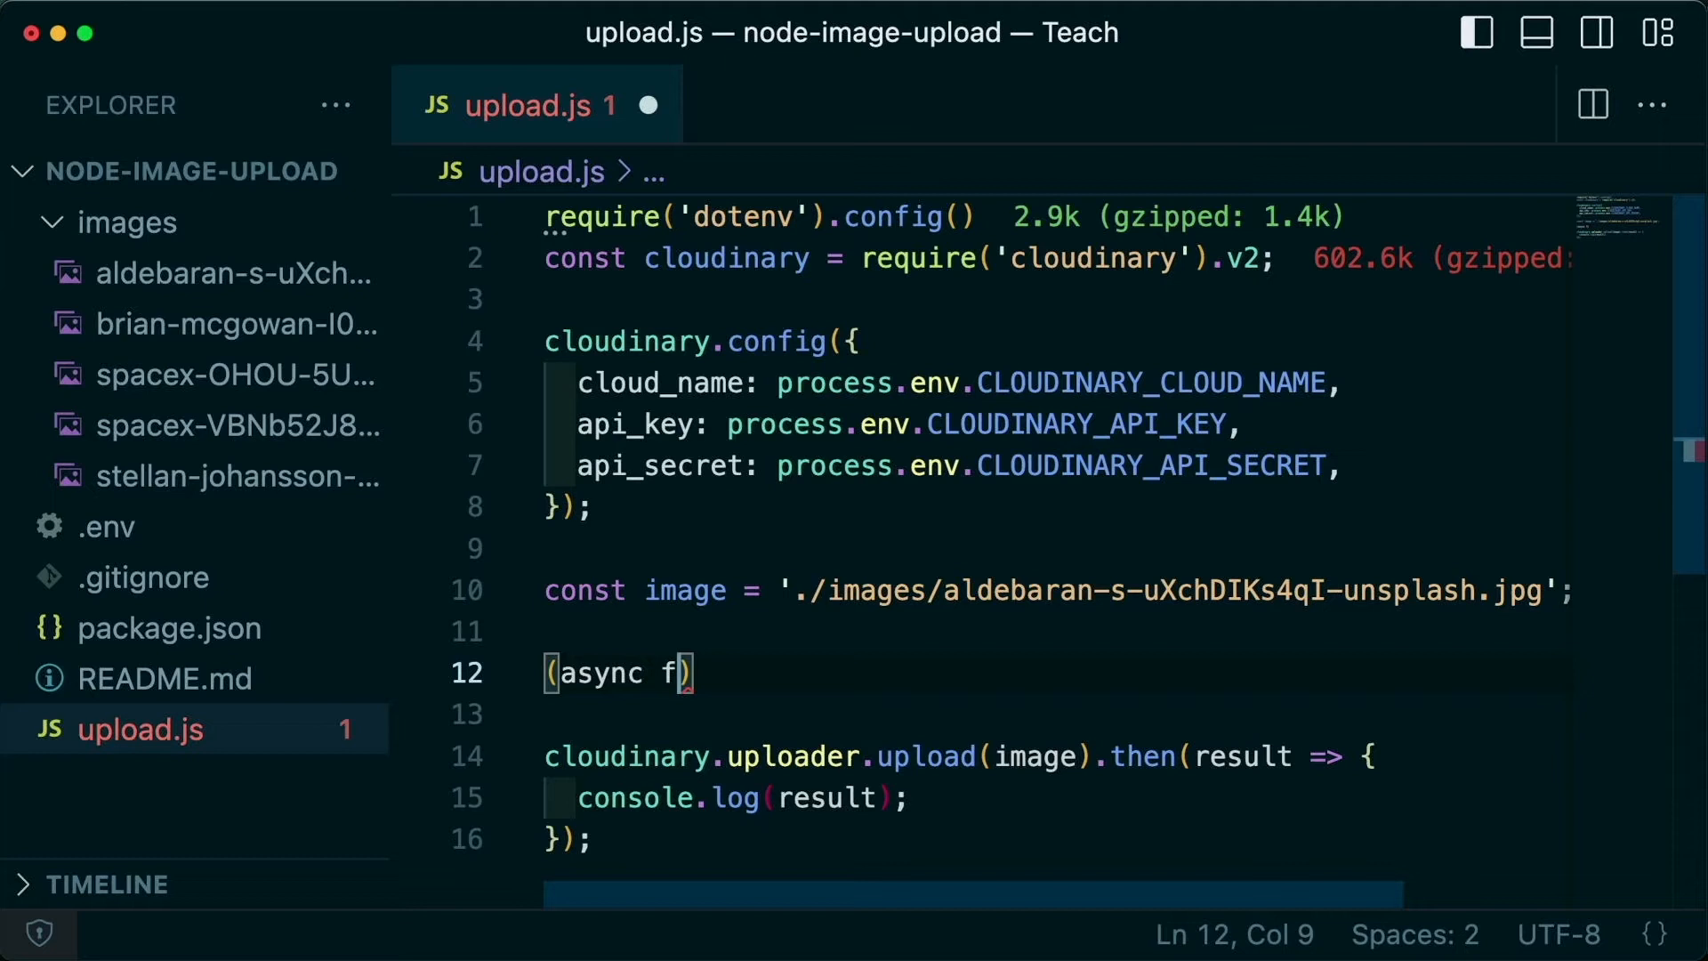
pyautogui.write('unction run() {')
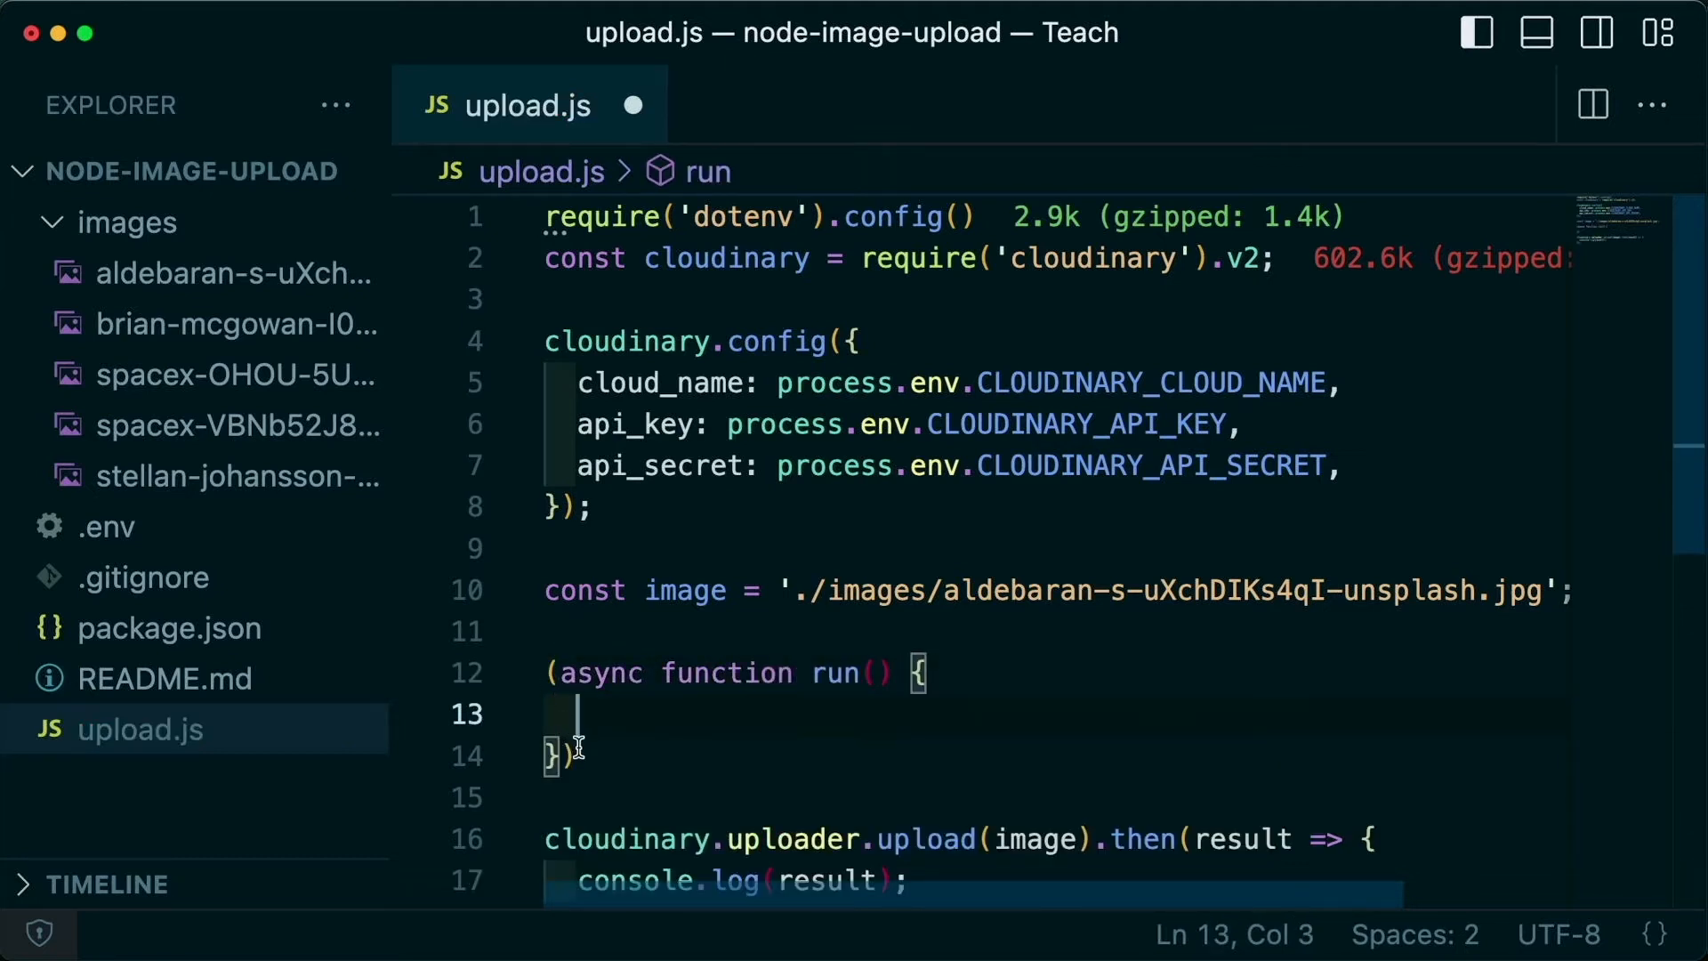
pyautogui.write('();')
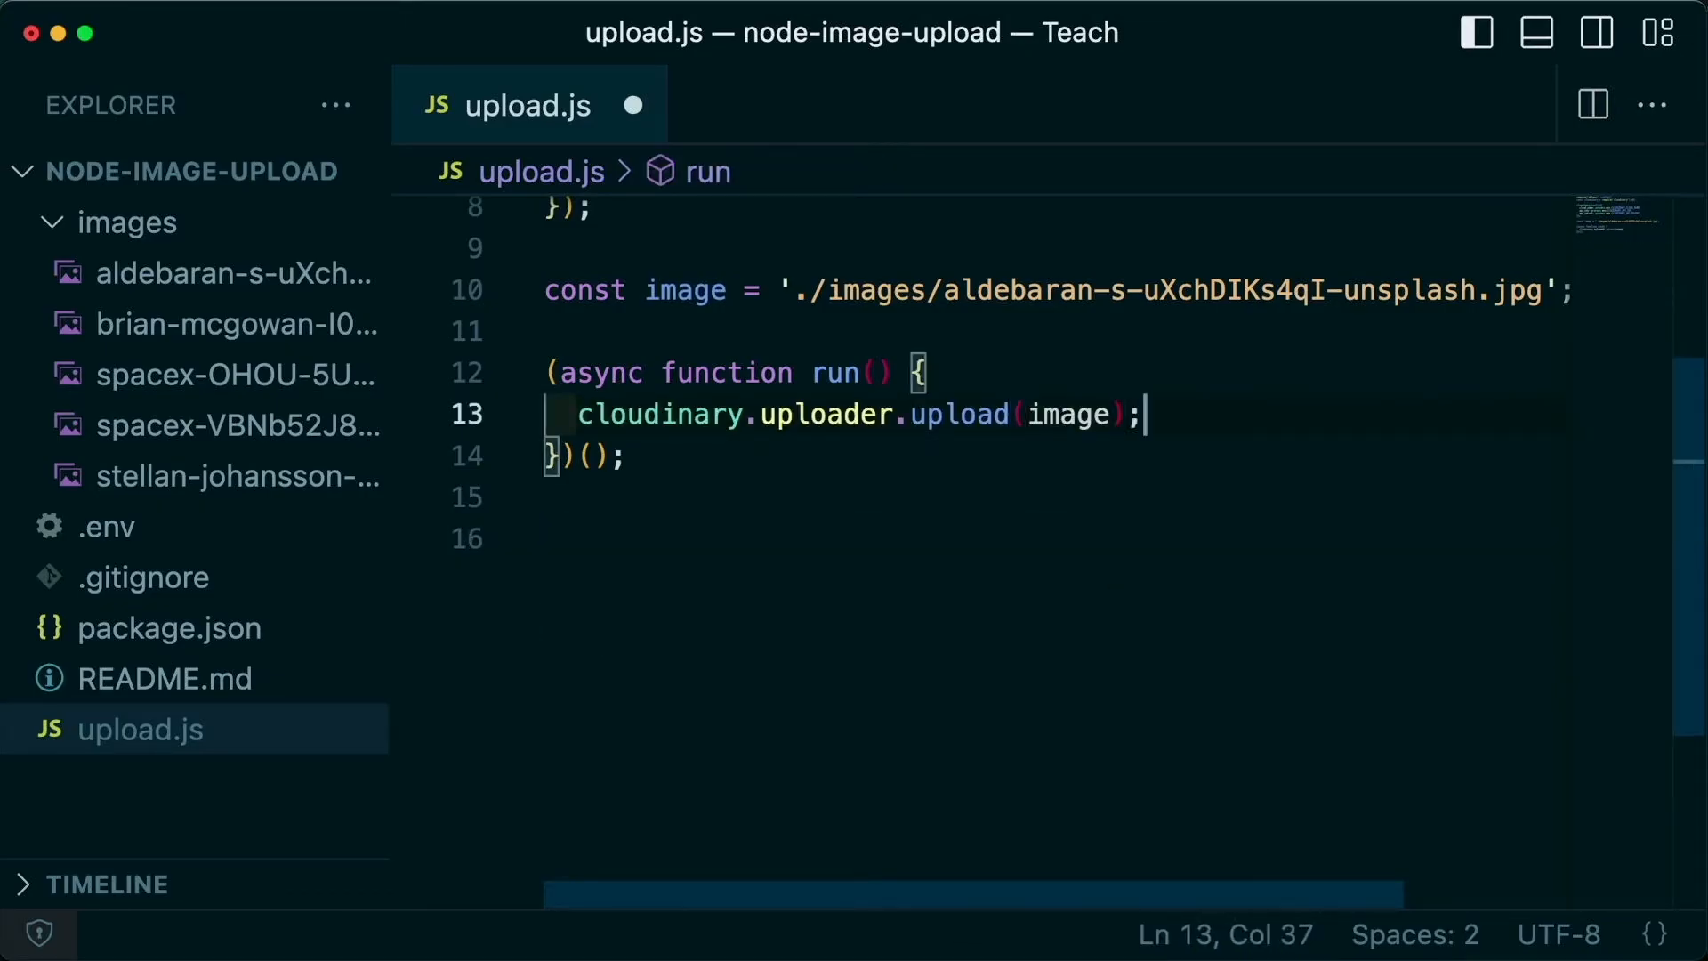
pyautogui.write('awa')
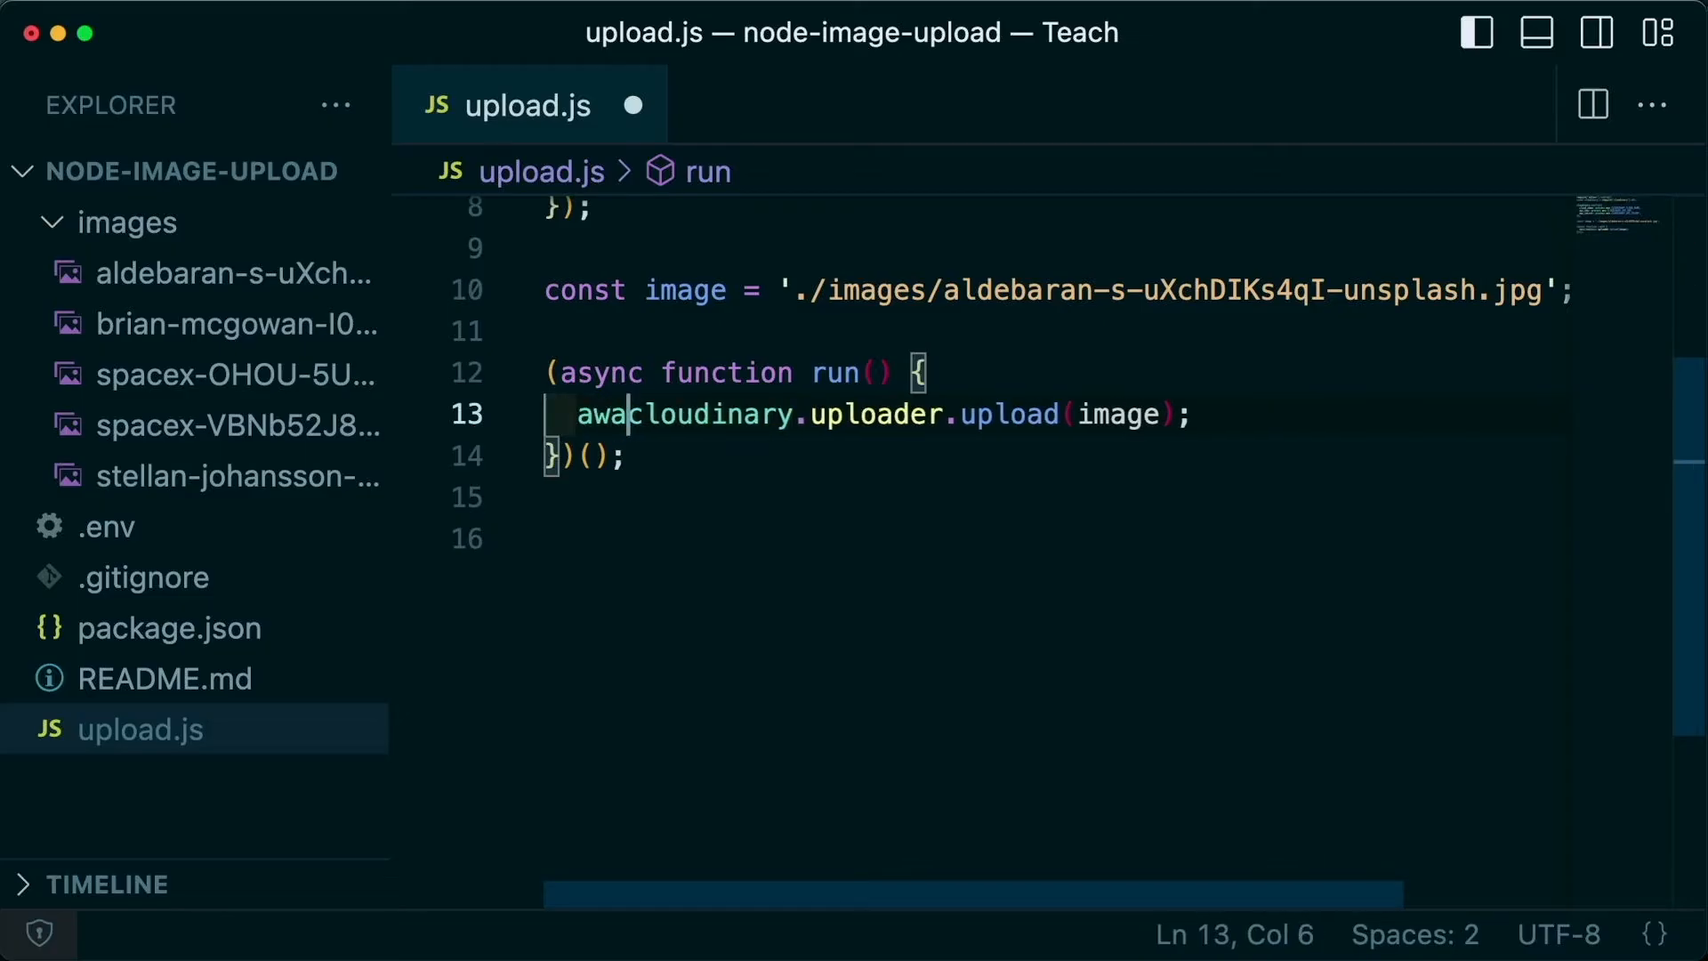
pyautogui.write('const result =')
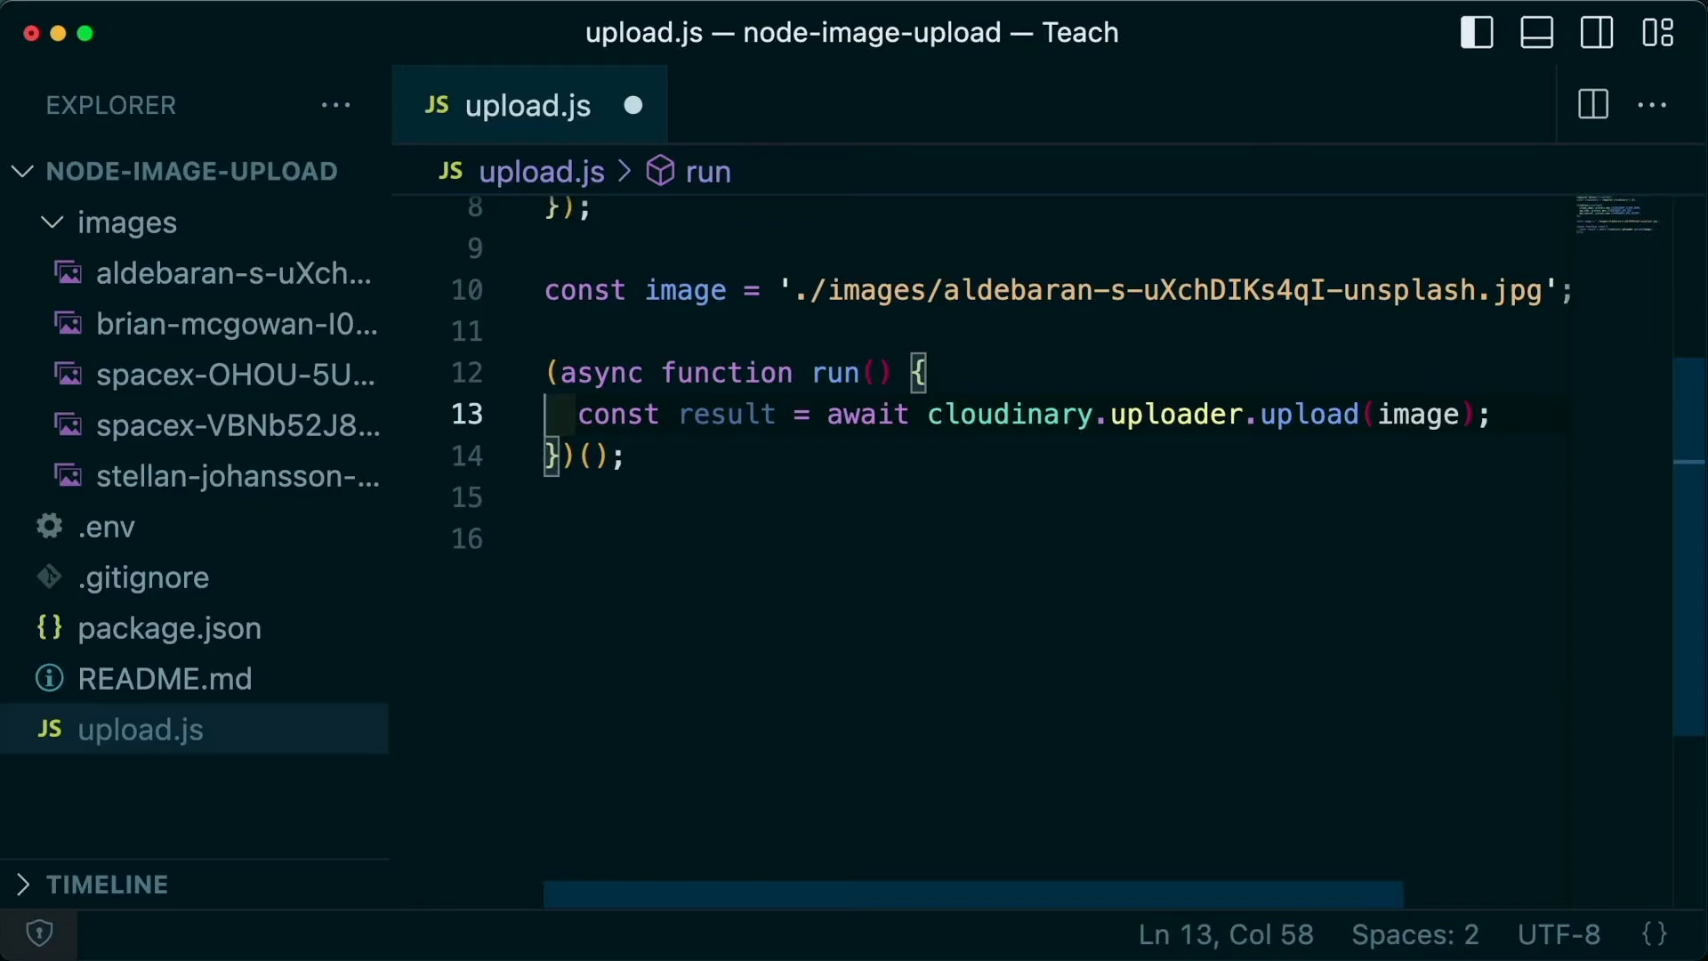
pyautogui.write('console.log(result')
pyautogui.write('for ( const image of images ) {')
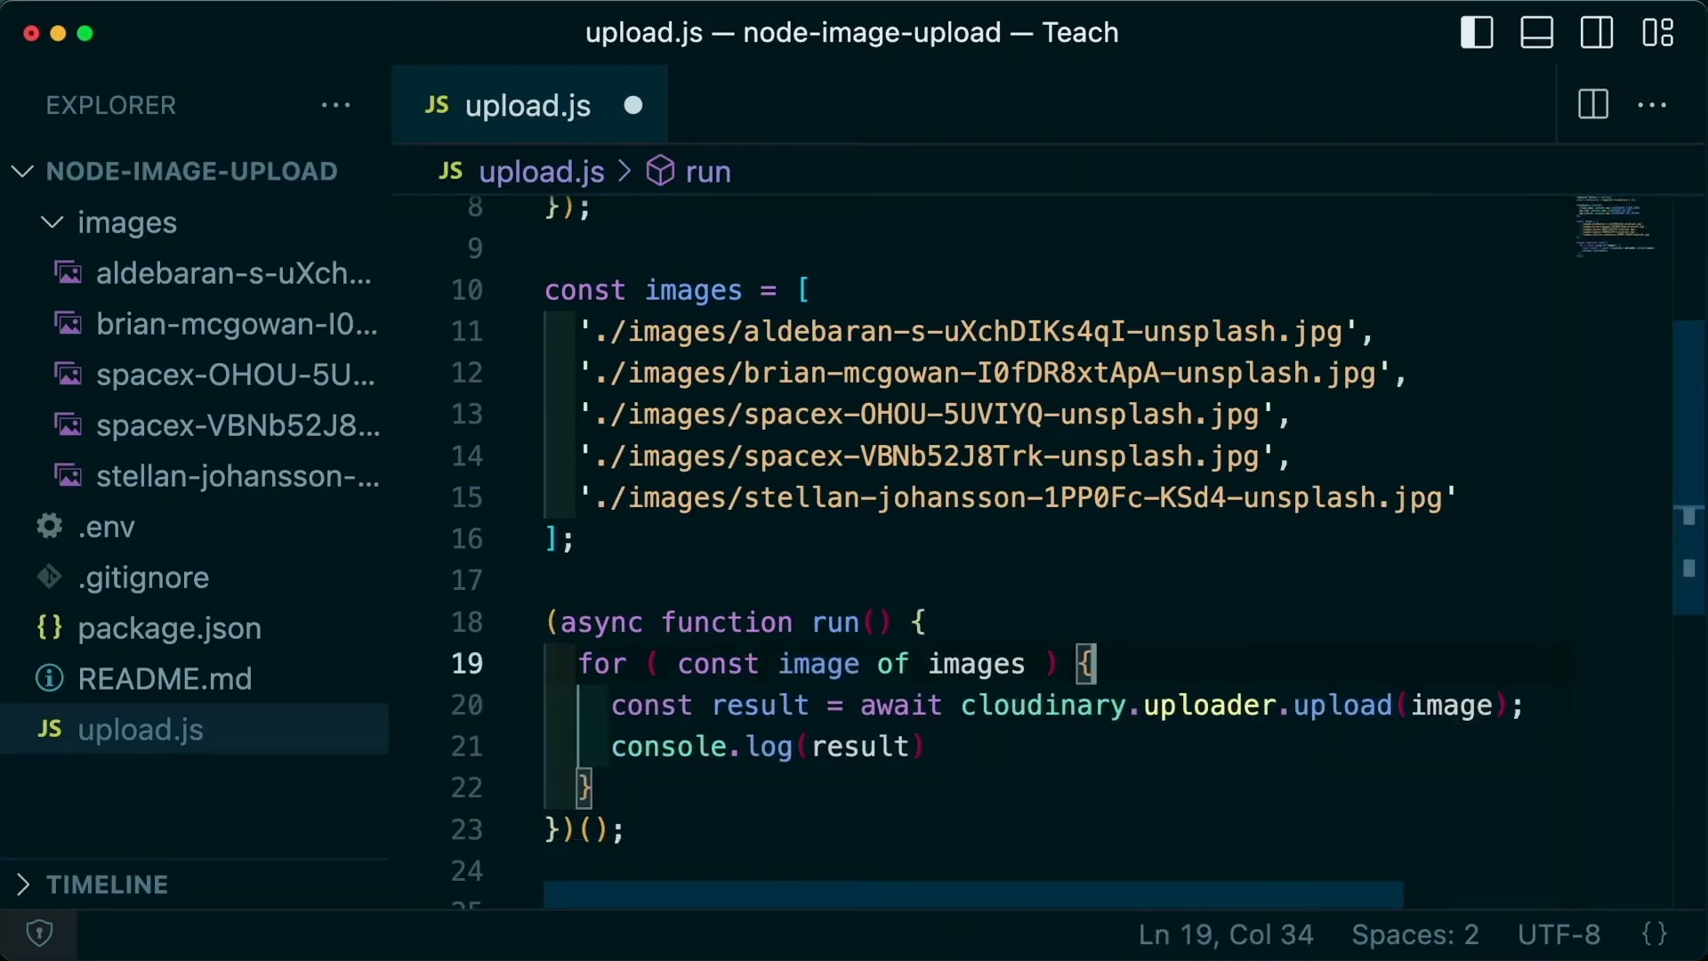
pyautogui.moveTo(990, 630)
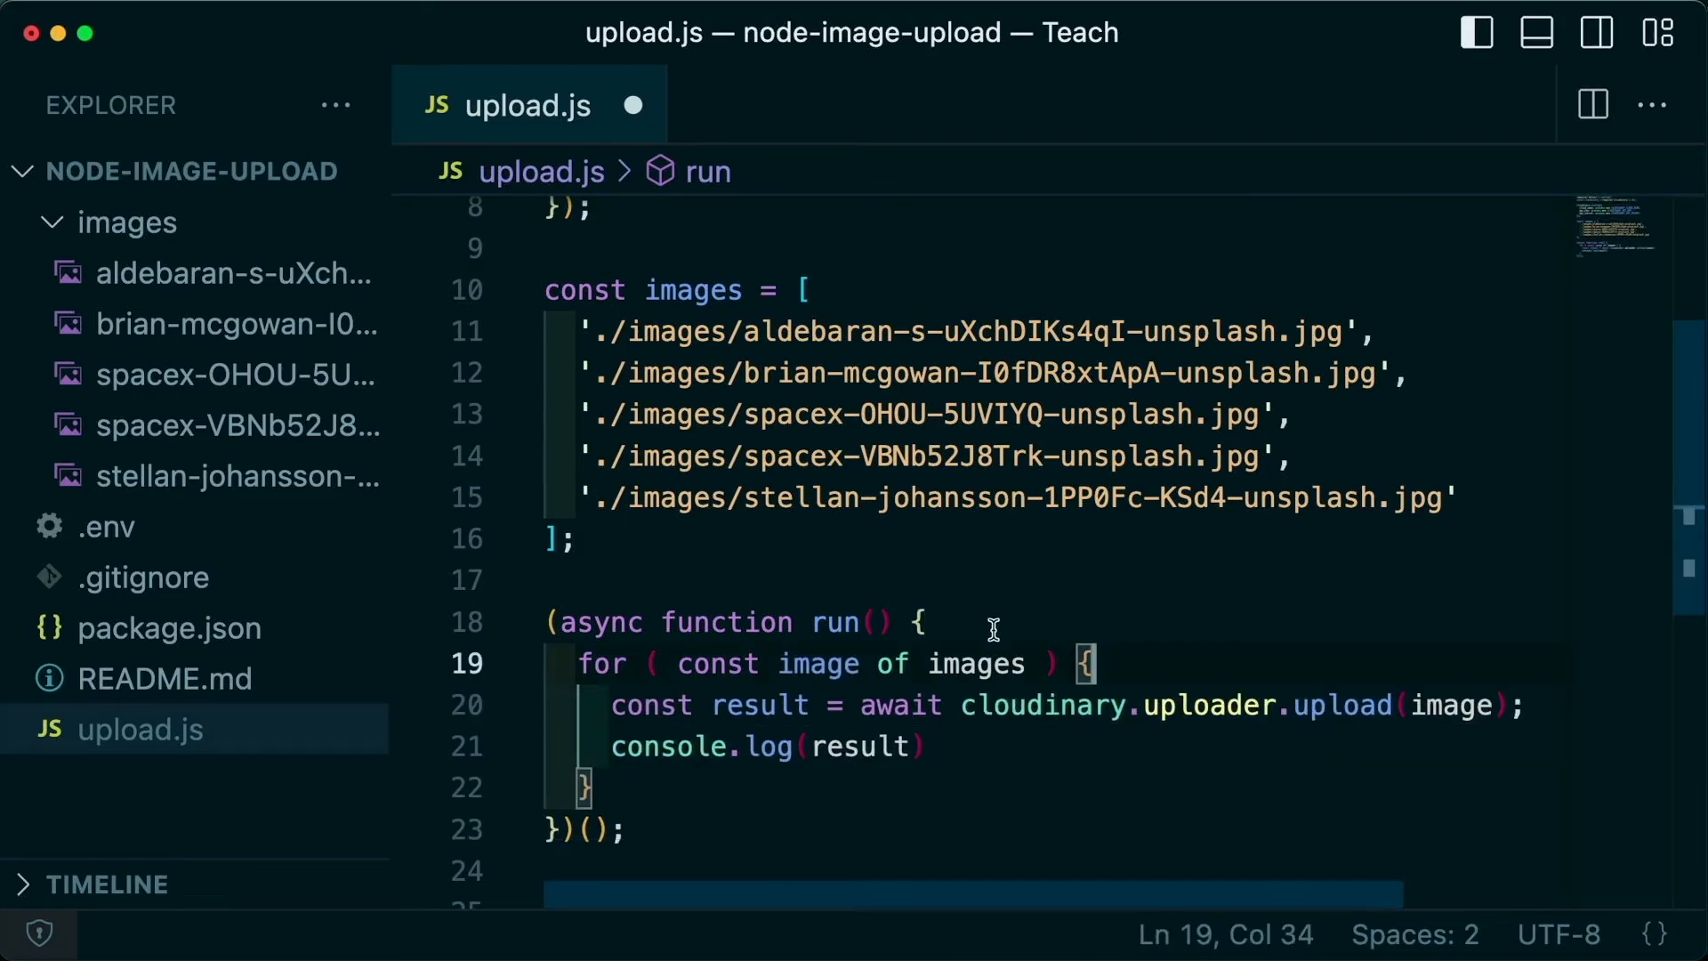
# Step: Highlight the loop variable image and change the log to result.secure_url
pyautogui.doubleClick(975, 664)
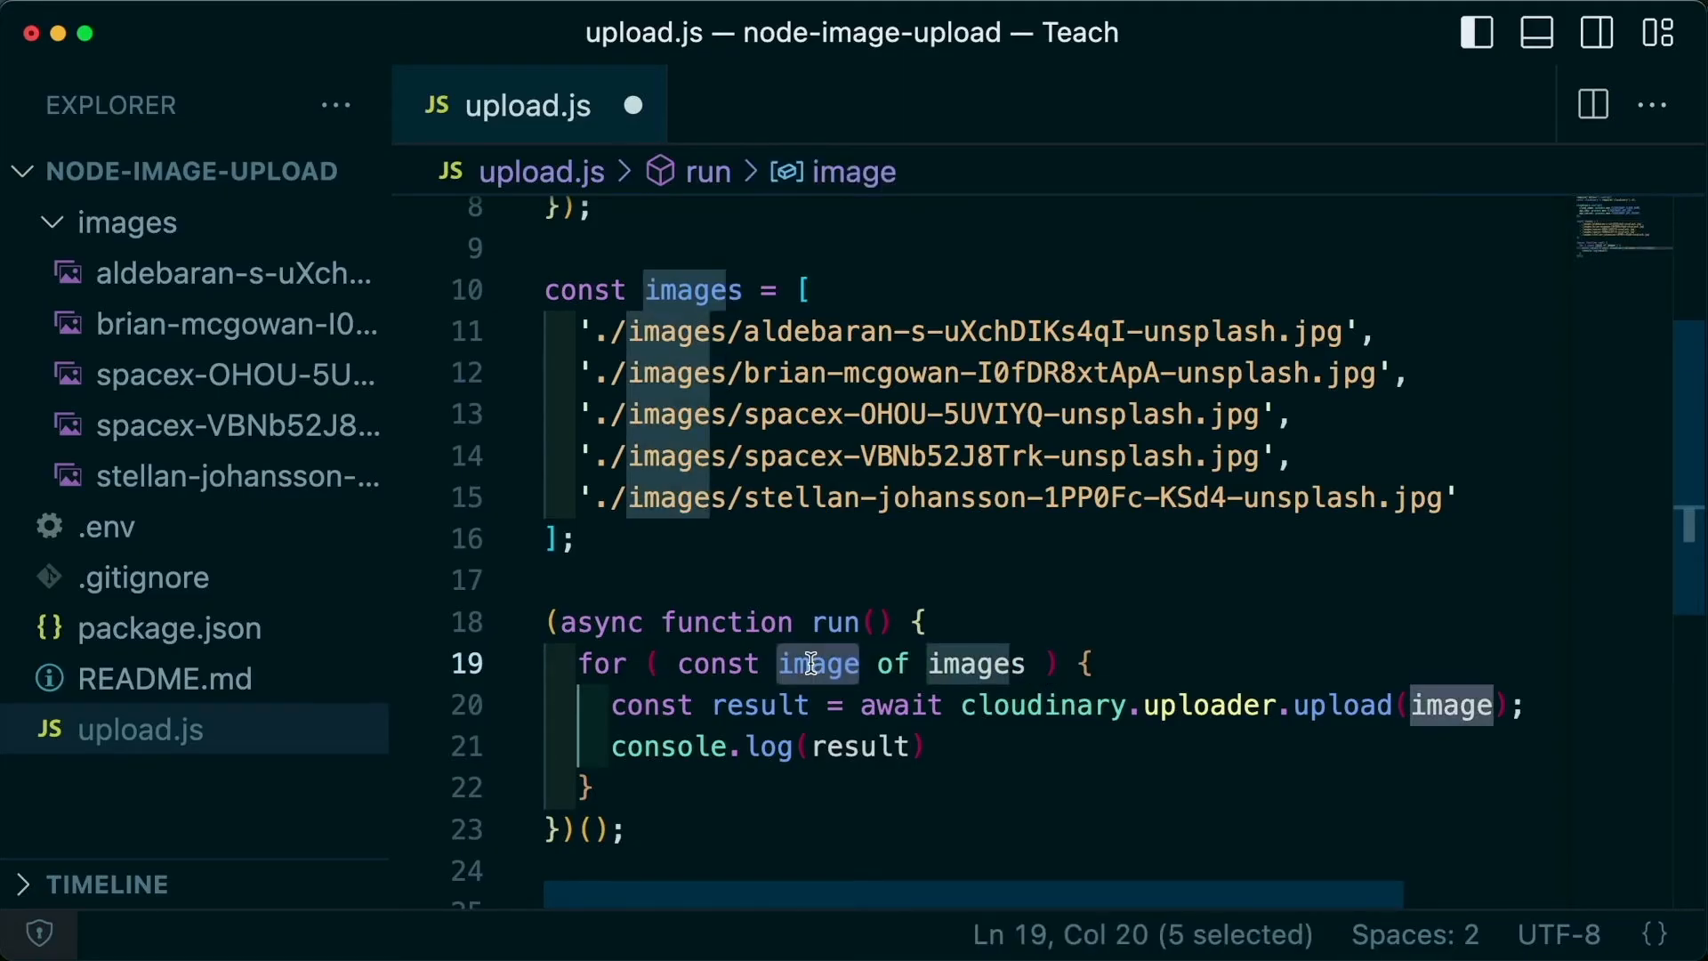
pyautogui.moveTo(831, 704)
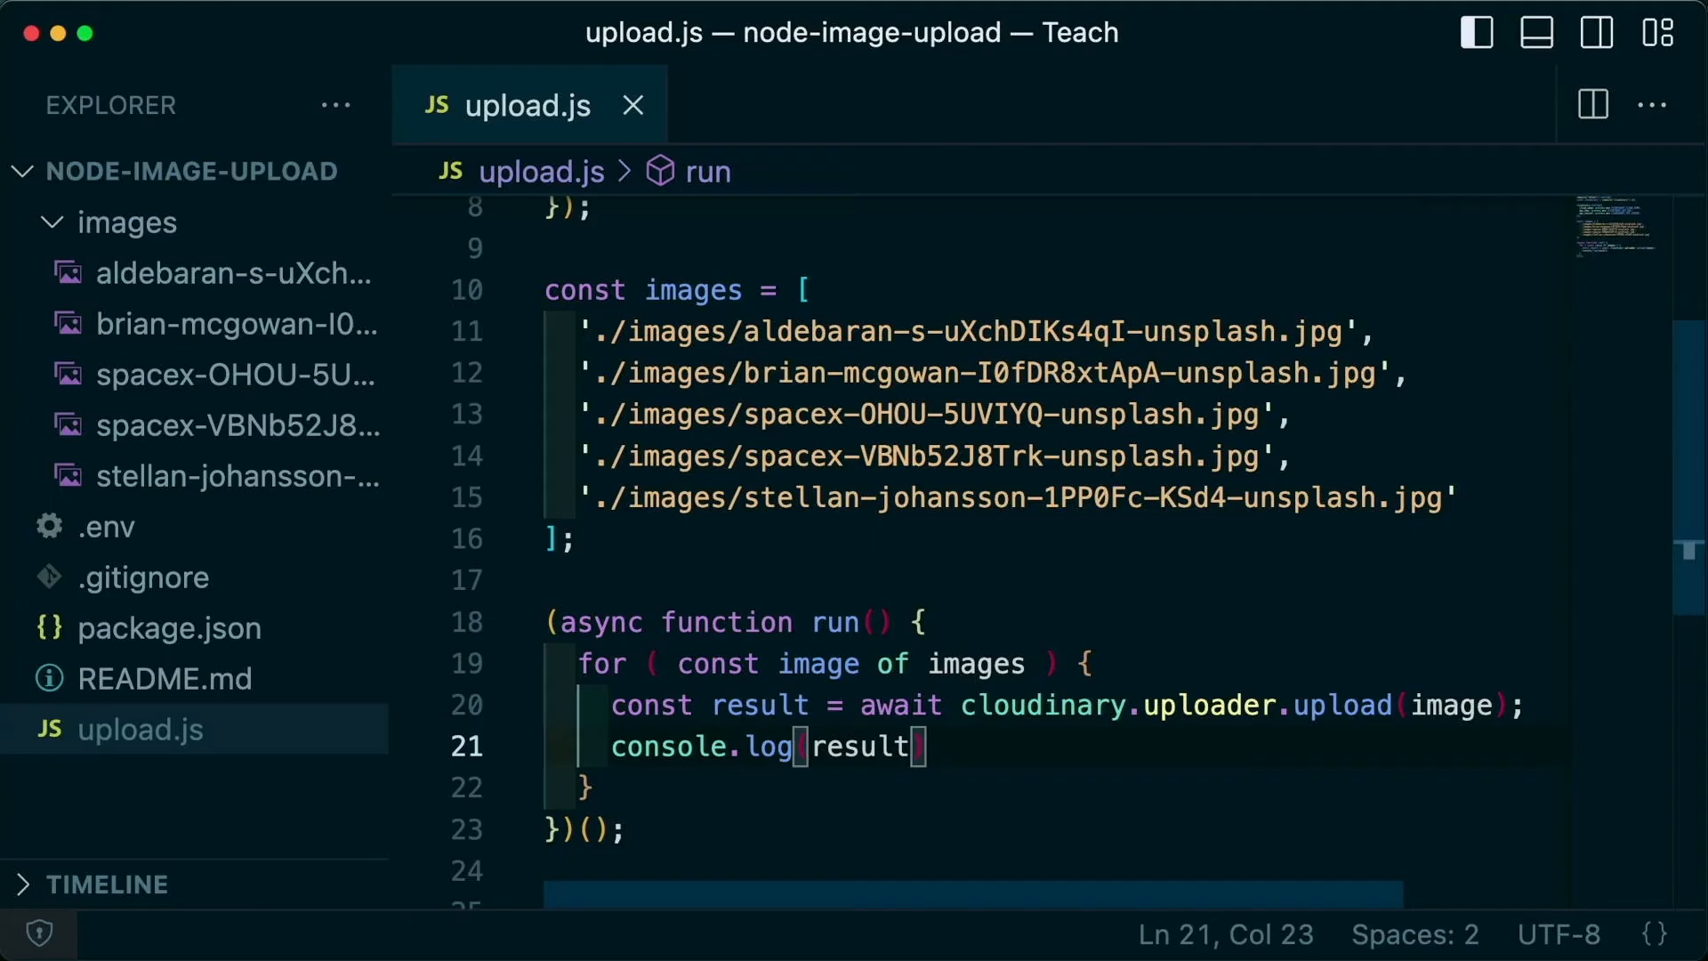
pyautogui.write('.secure_url')
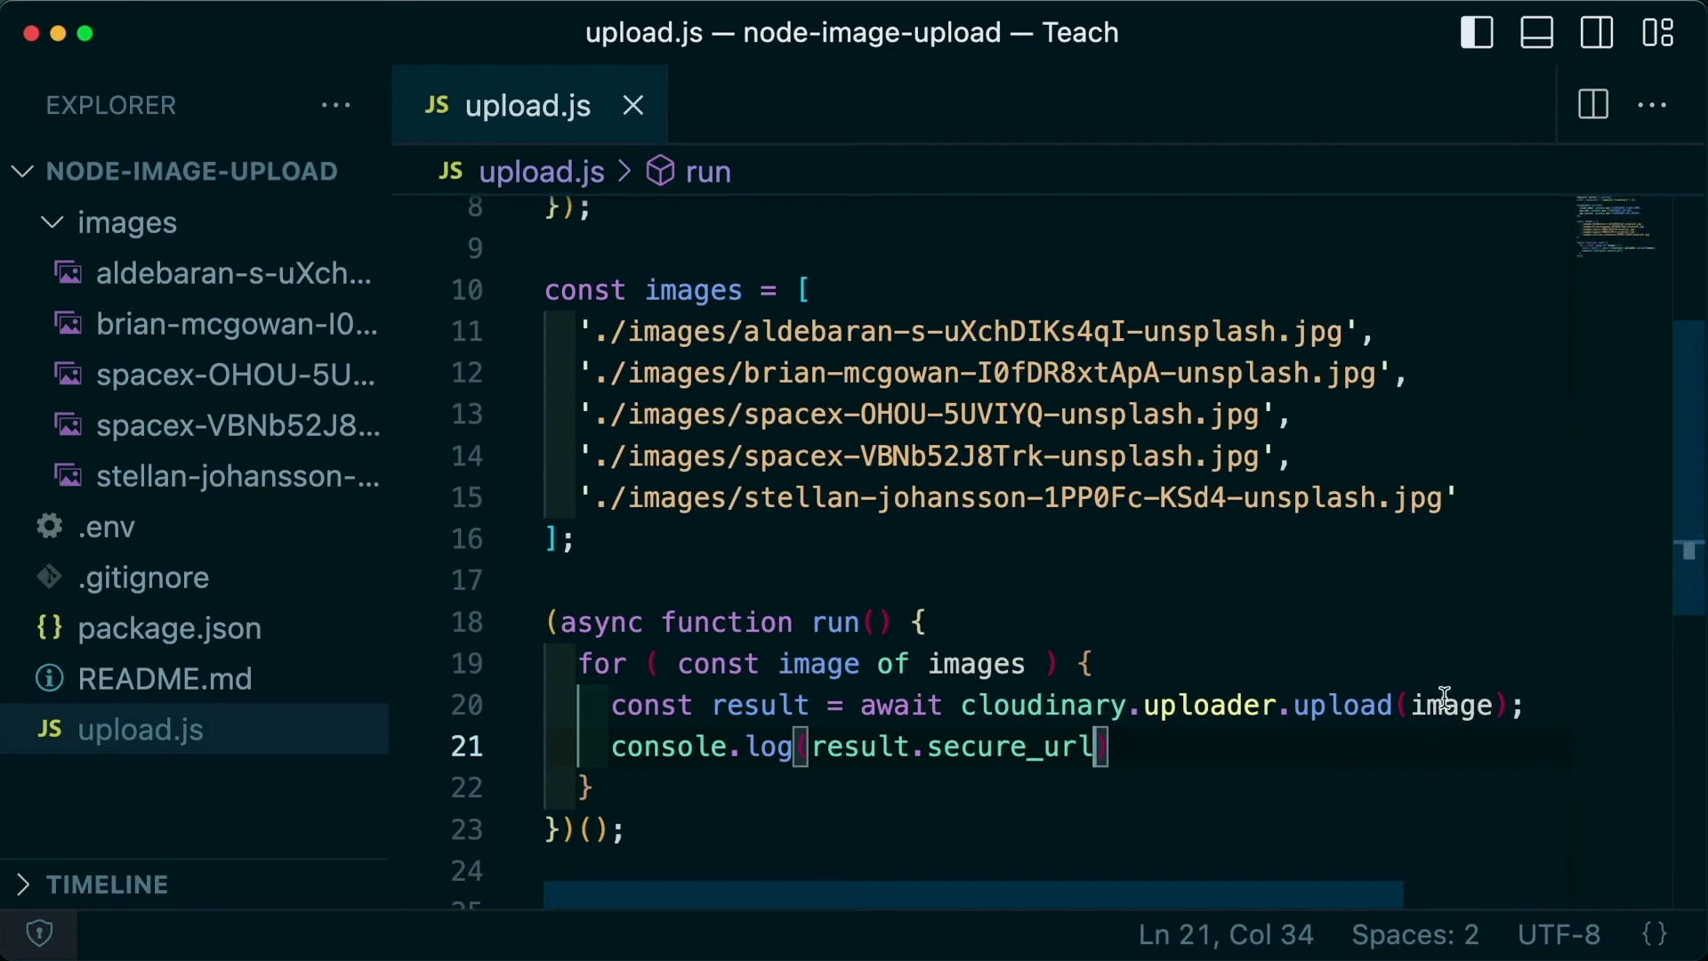
pyautogui.moveTo(1175, 694)
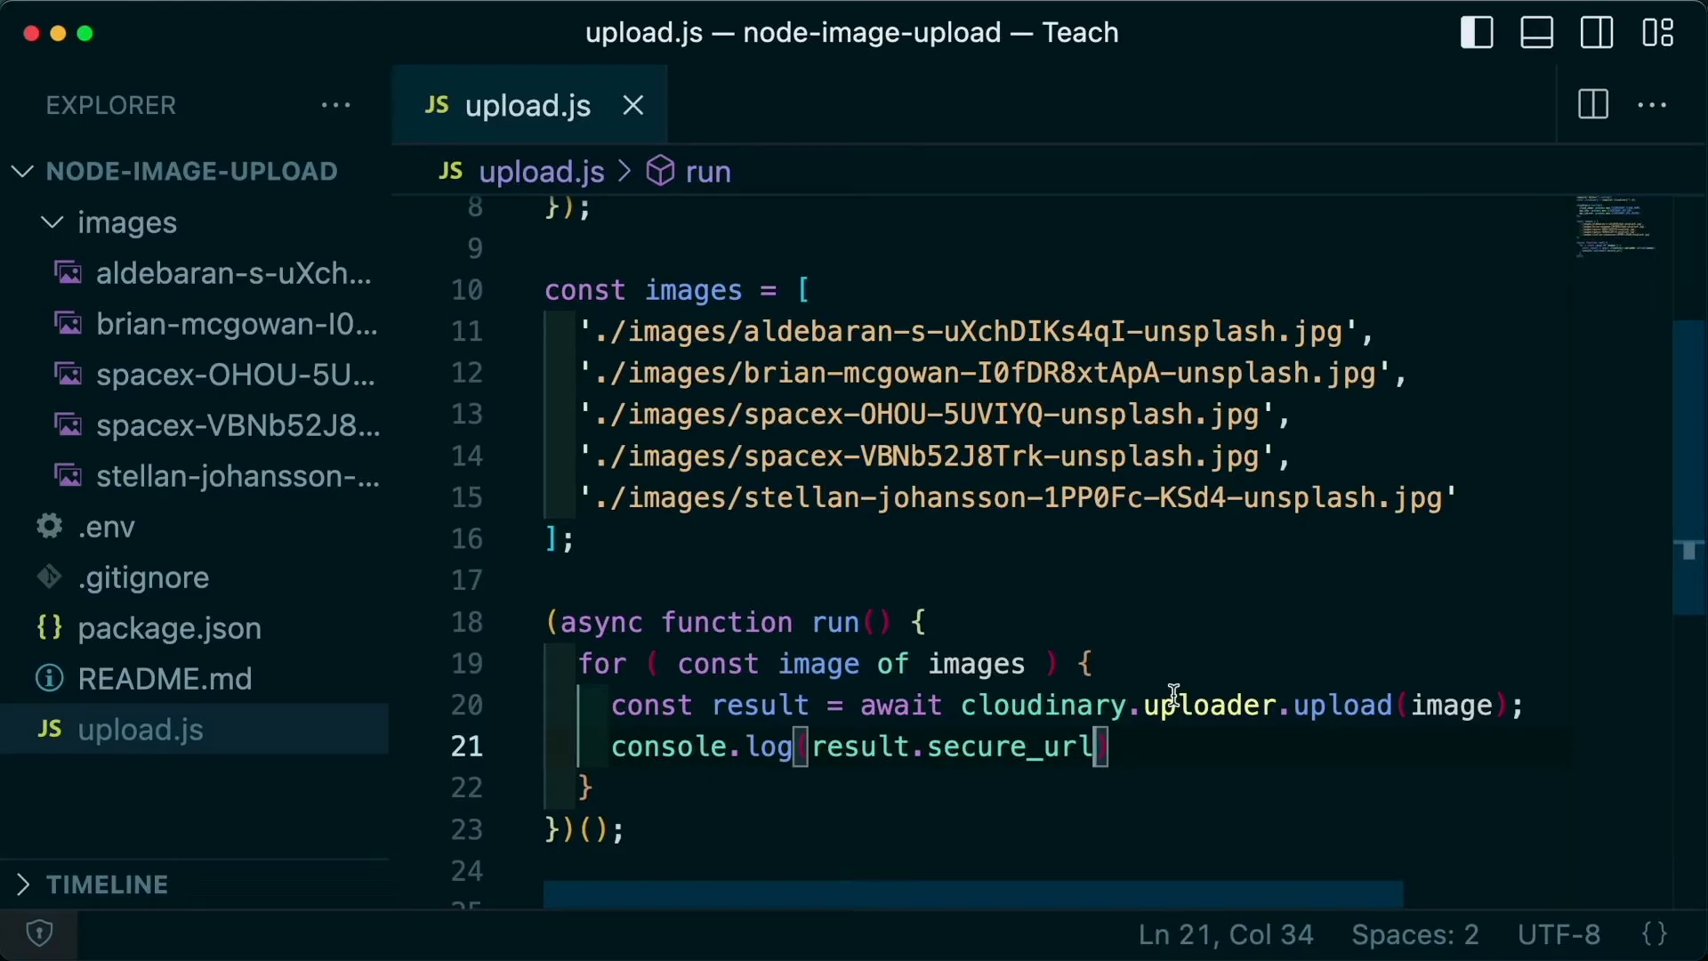
pyautogui.rightClick(849, 544)
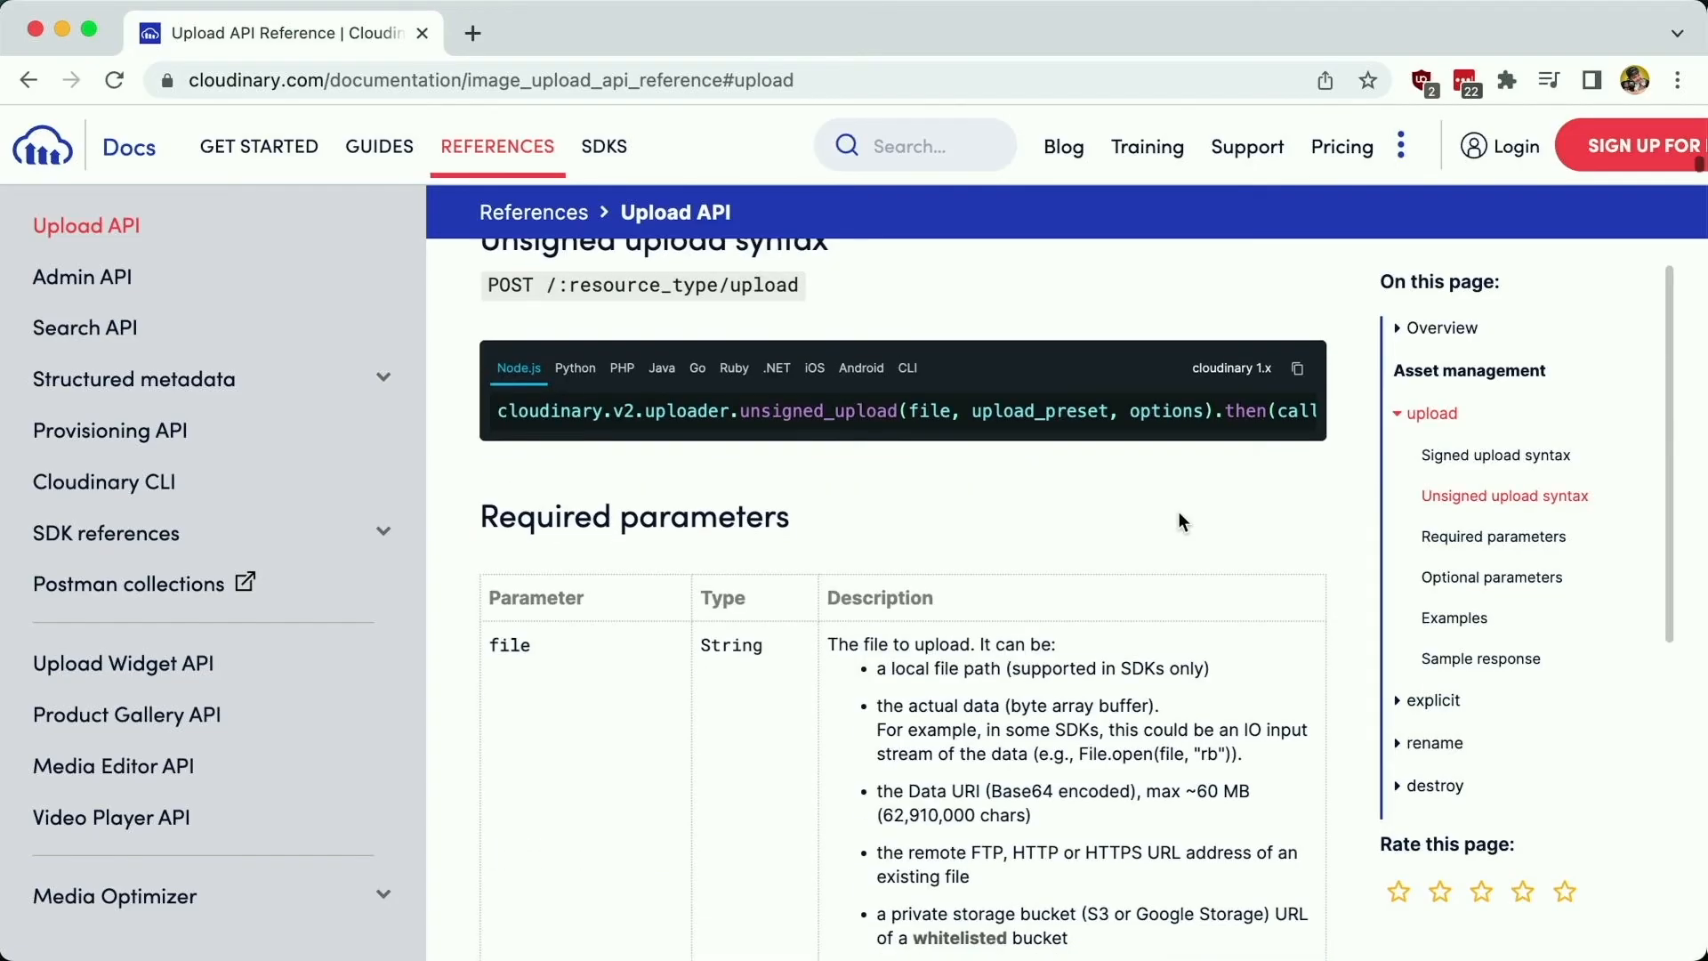
# Step: Scroll the Upload API reference down to the file parameter's Required parameters table
pyautogui.scroll(-3)
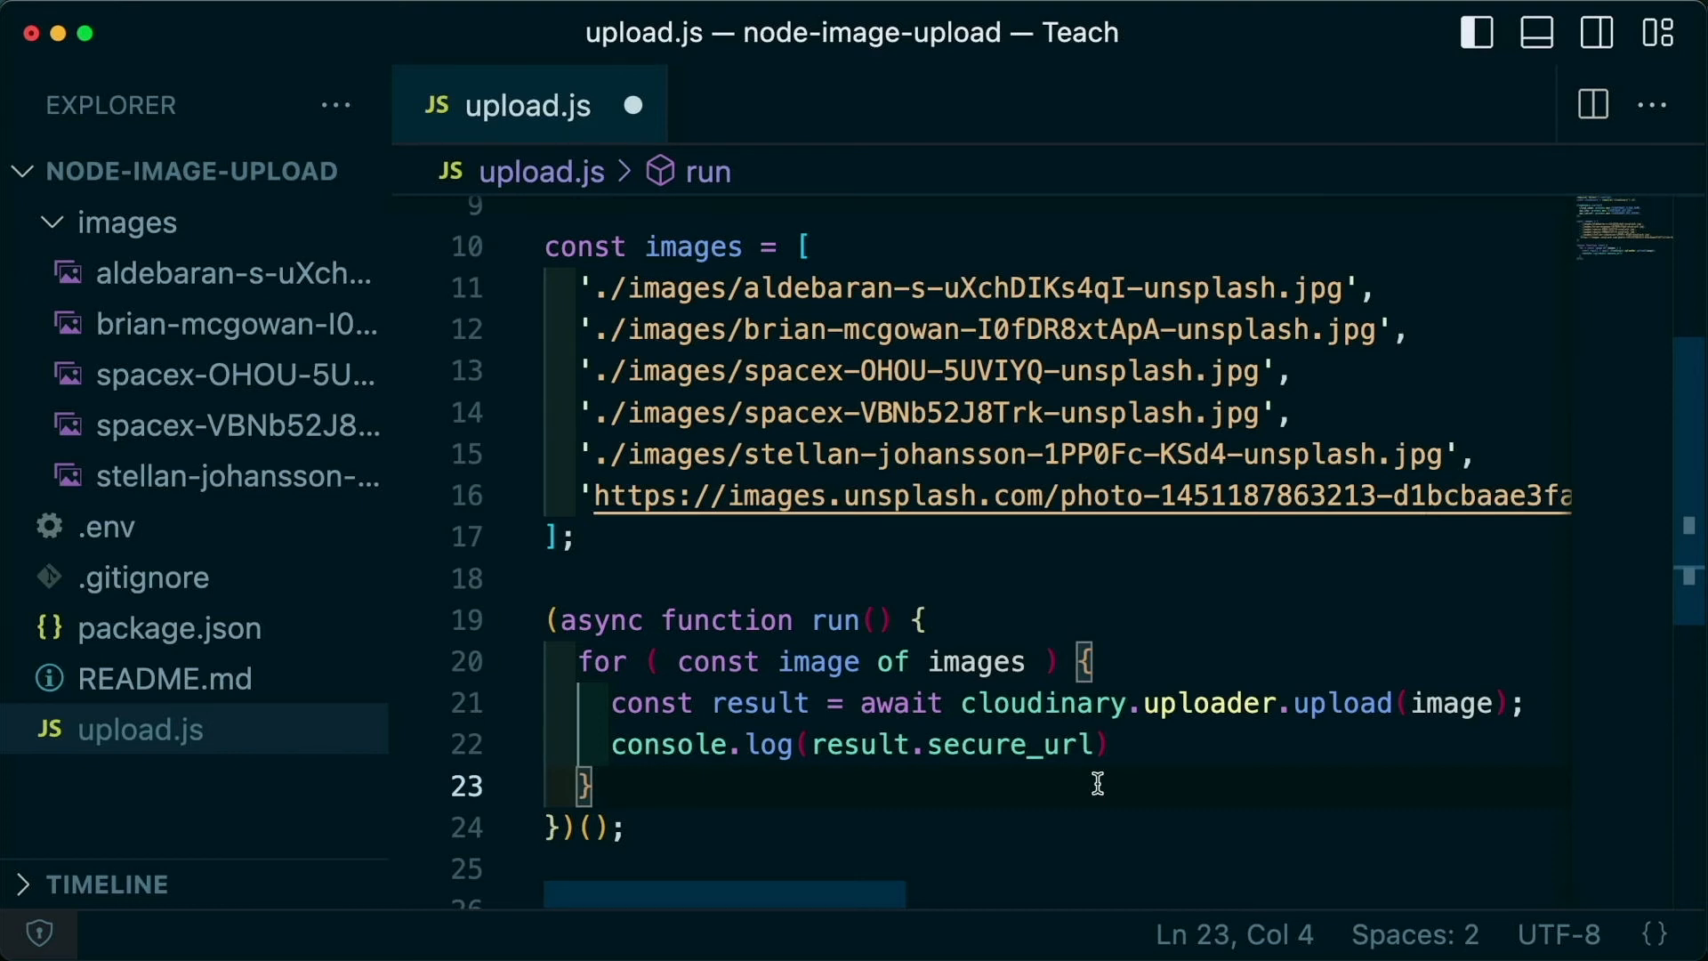
pyautogui.moveTo(745, 353)
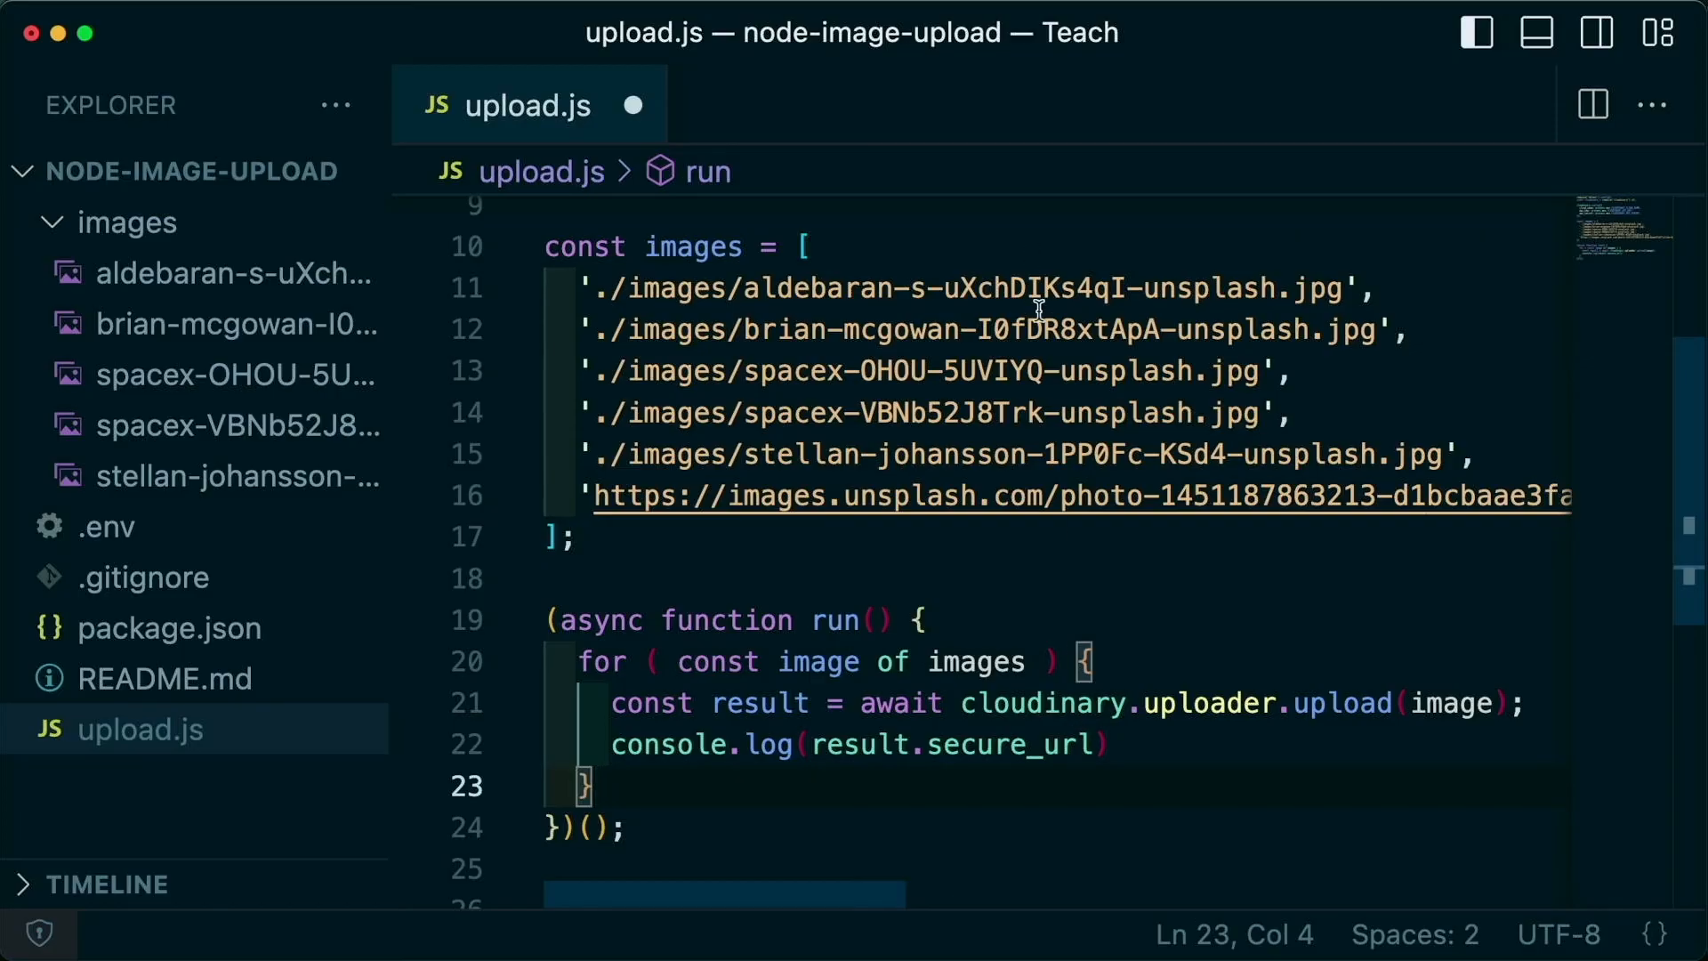
pyautogui.moveTo(1238, 717)
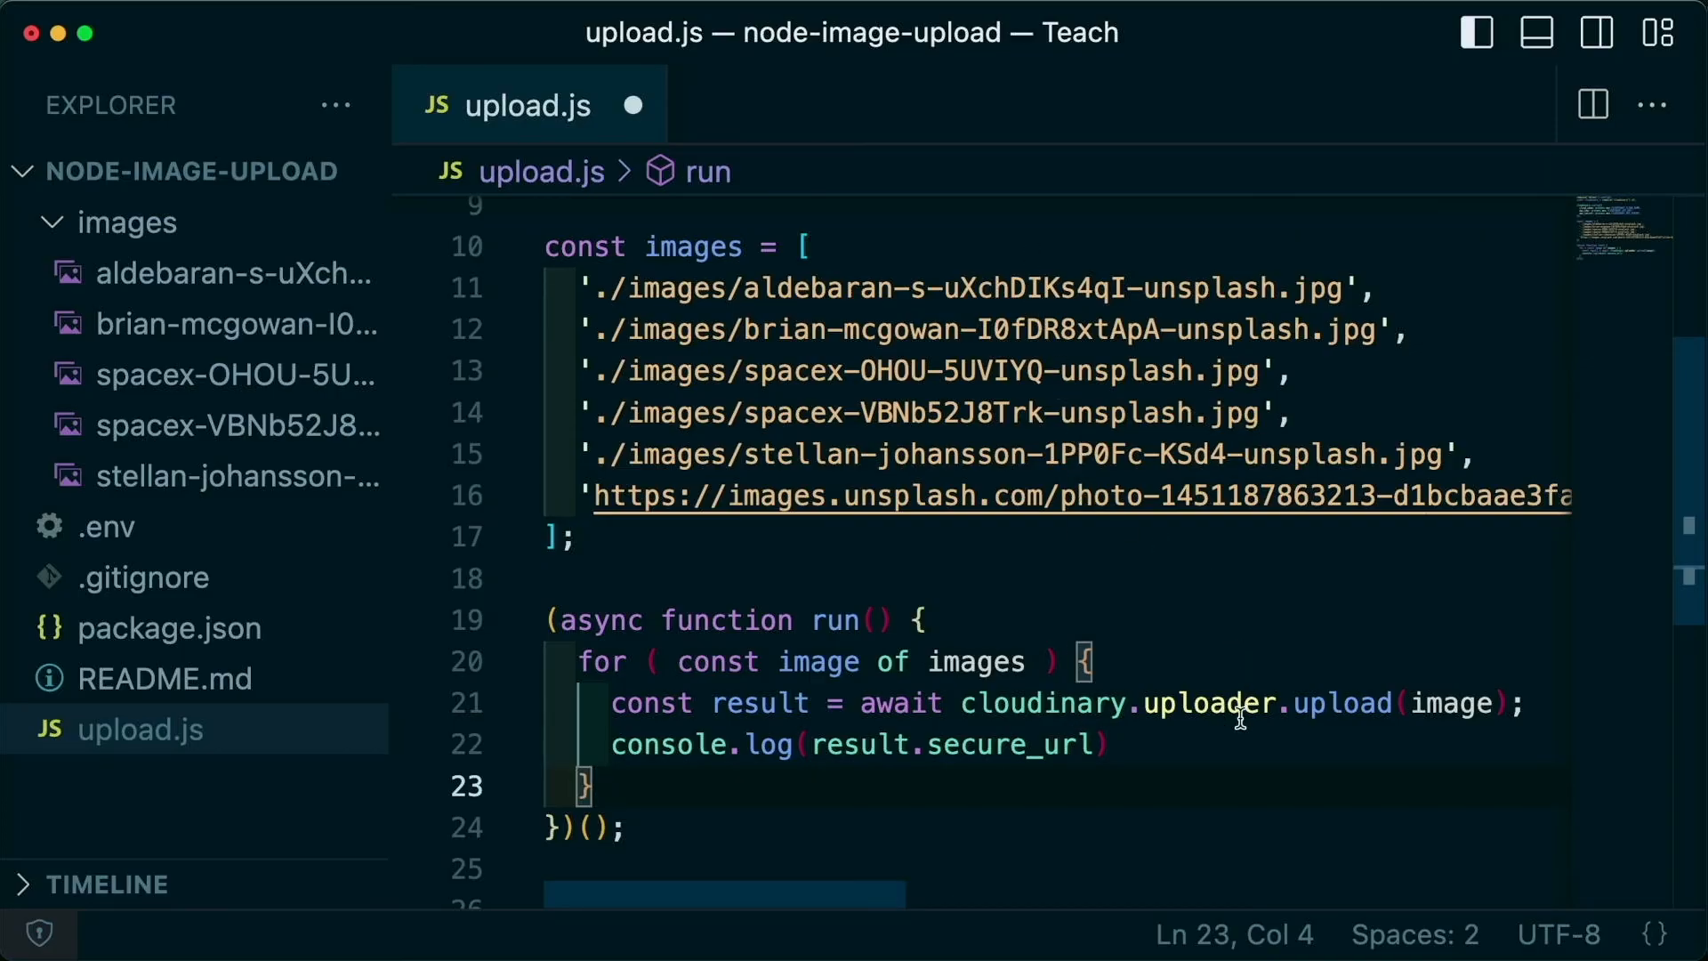